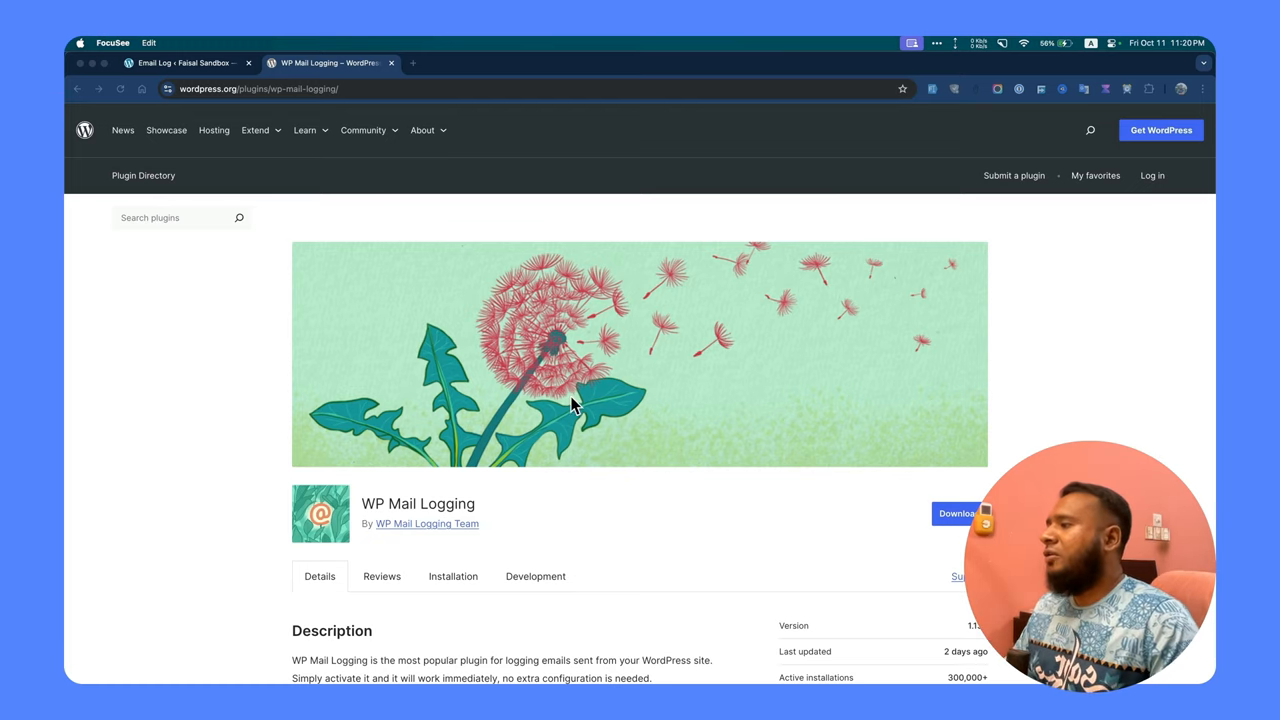
mouse_move(575, 460)
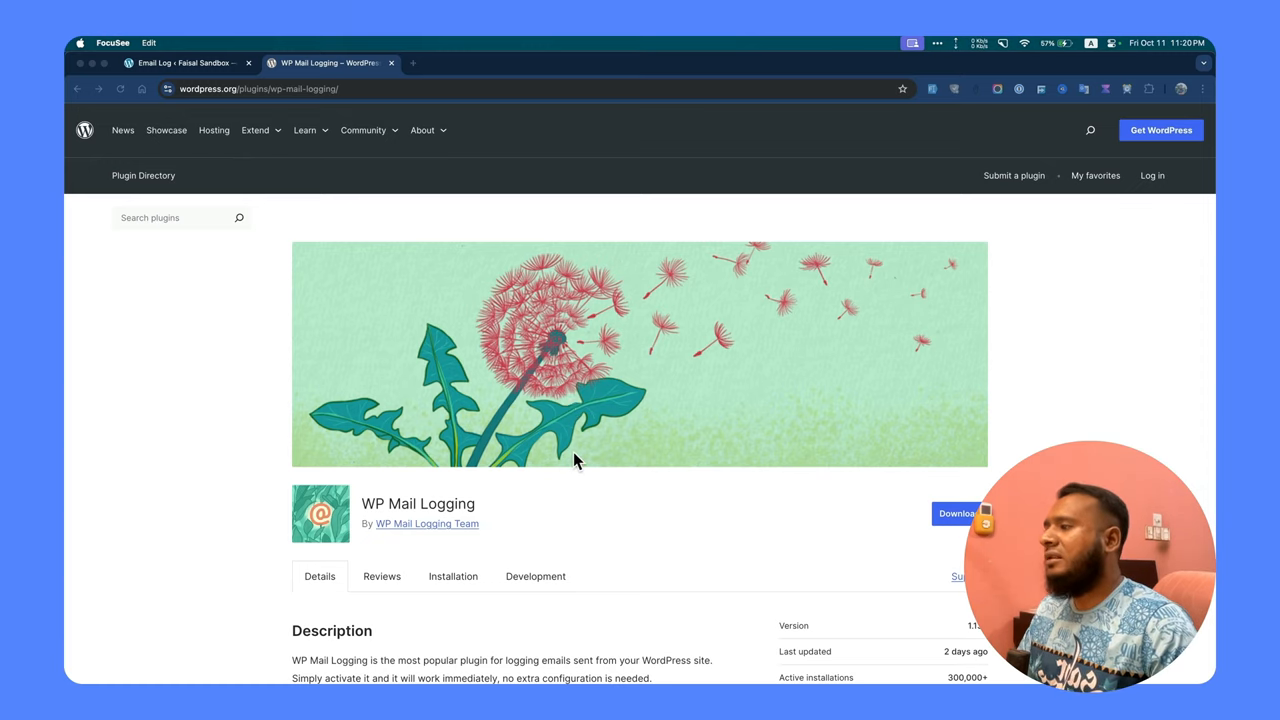
Resend the latest questionnaire email from the Email Log, bringing the log to 803 entries.
scroll("down", 3)
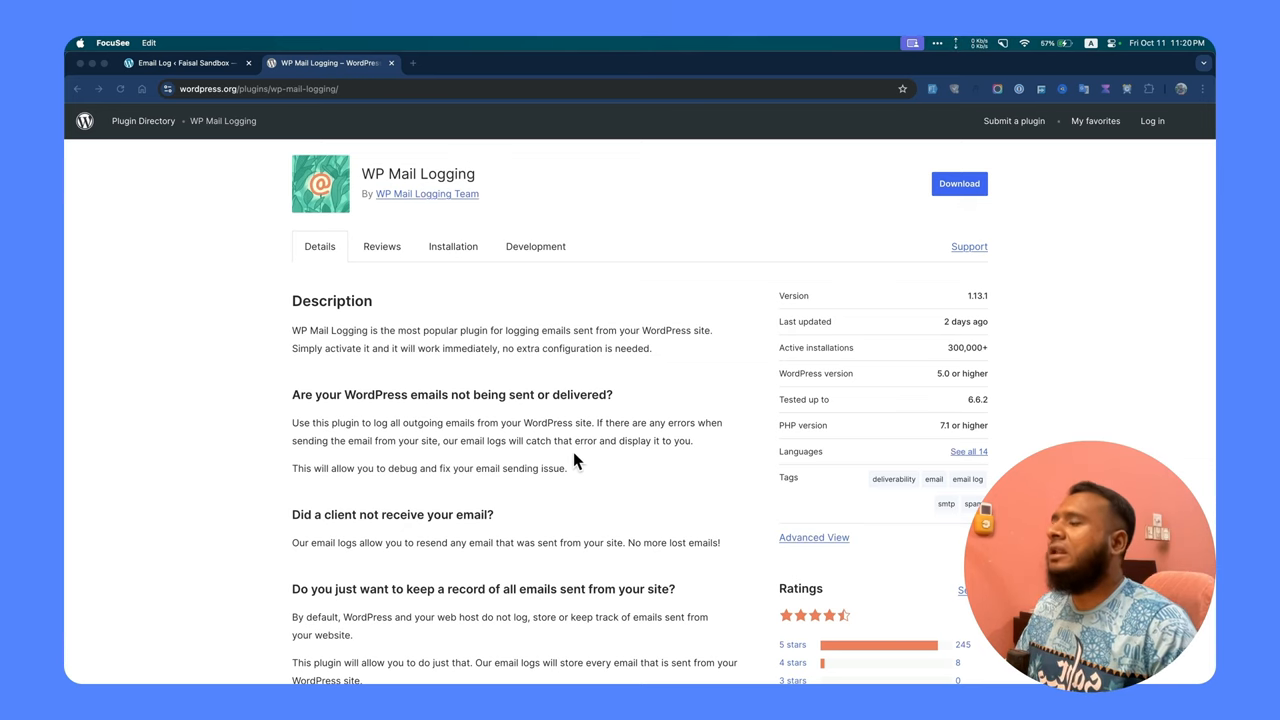
mouse_move(520, 422)
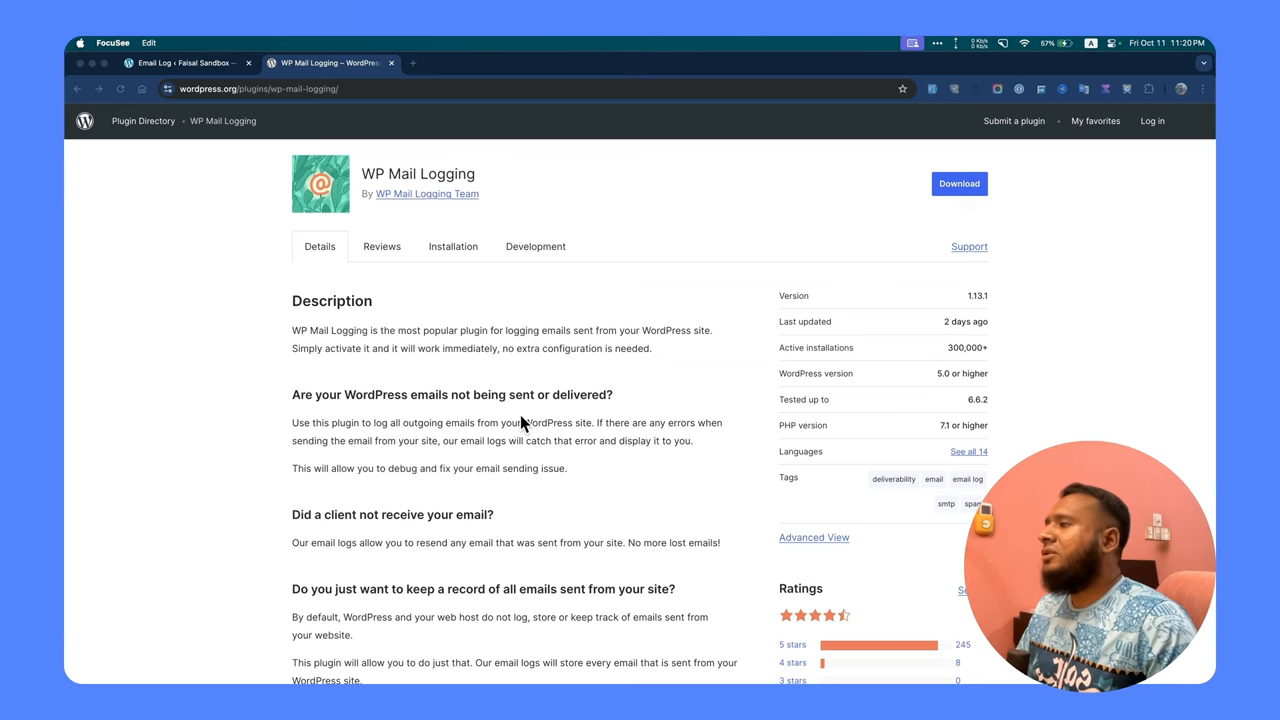
scroll("down", 3)
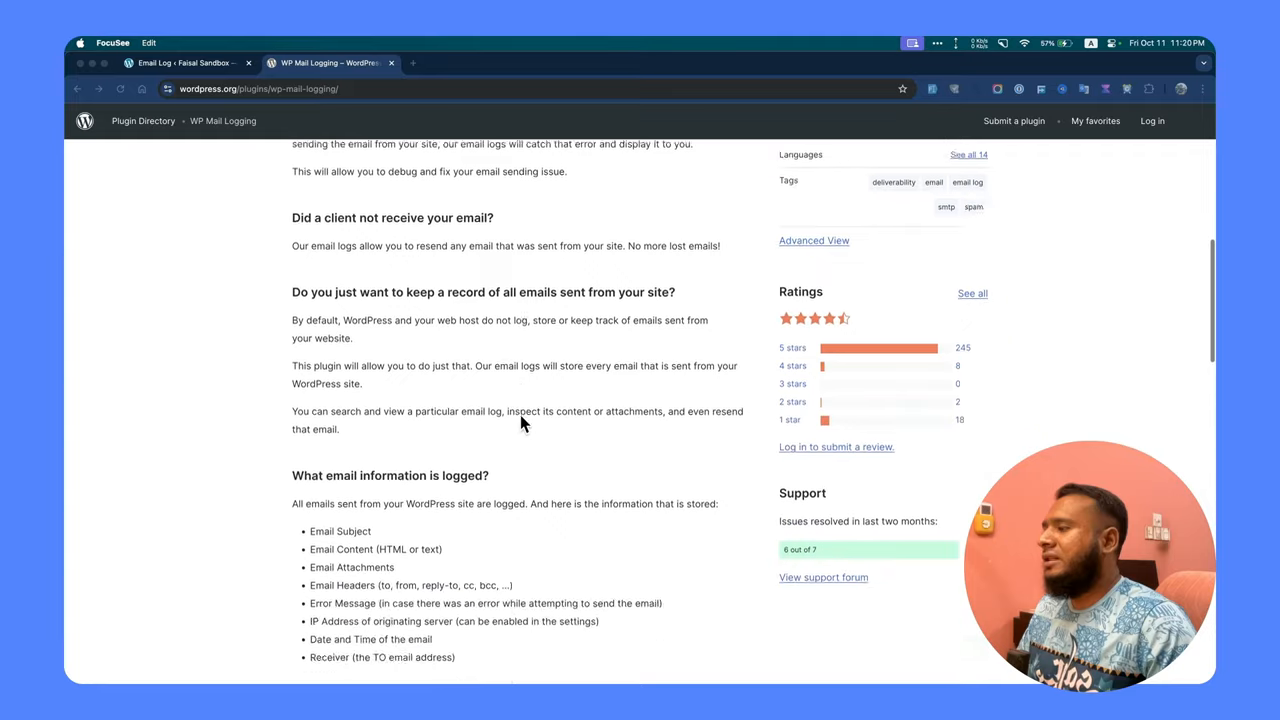
scroll("down", 3)
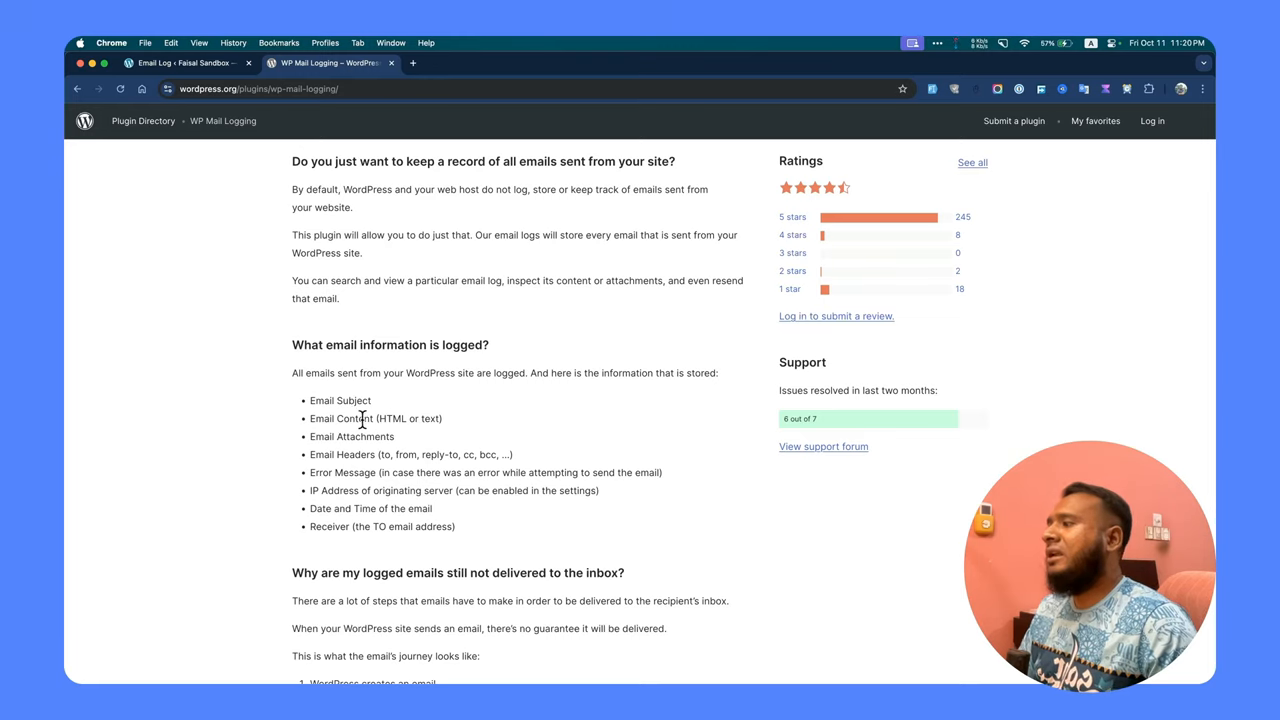
scroll("down", 3)
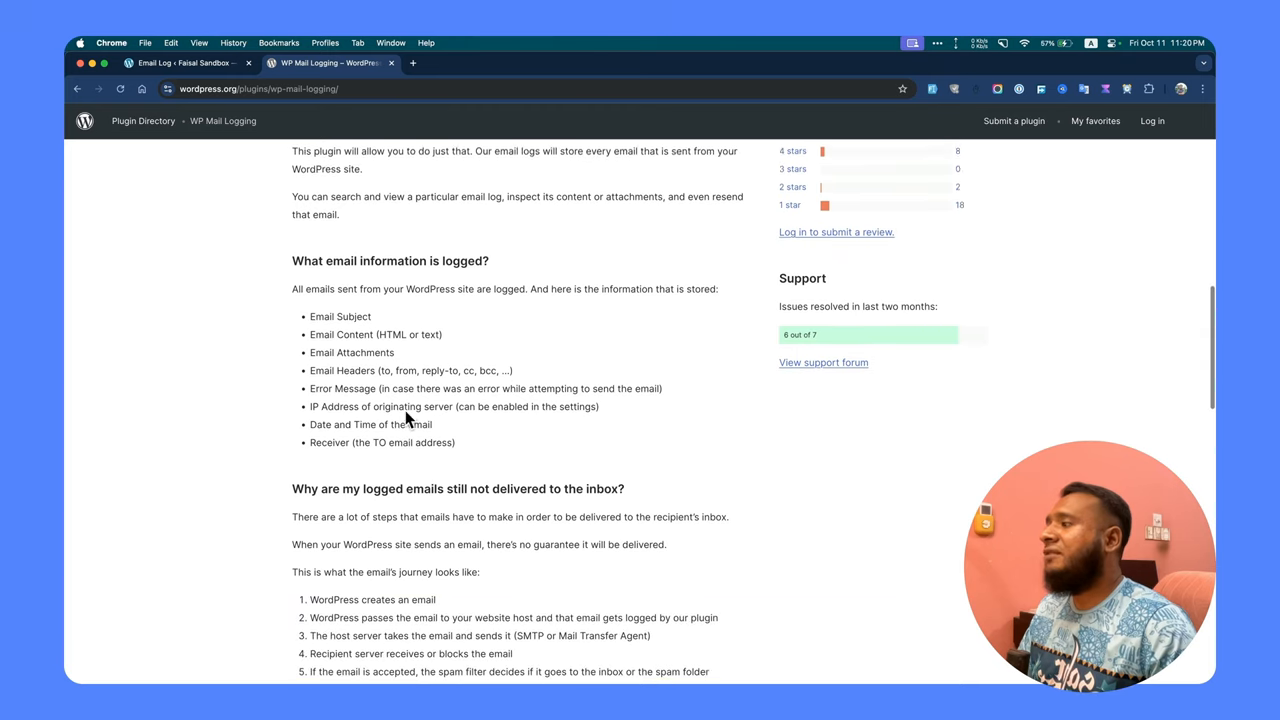
scroll("down", 3)
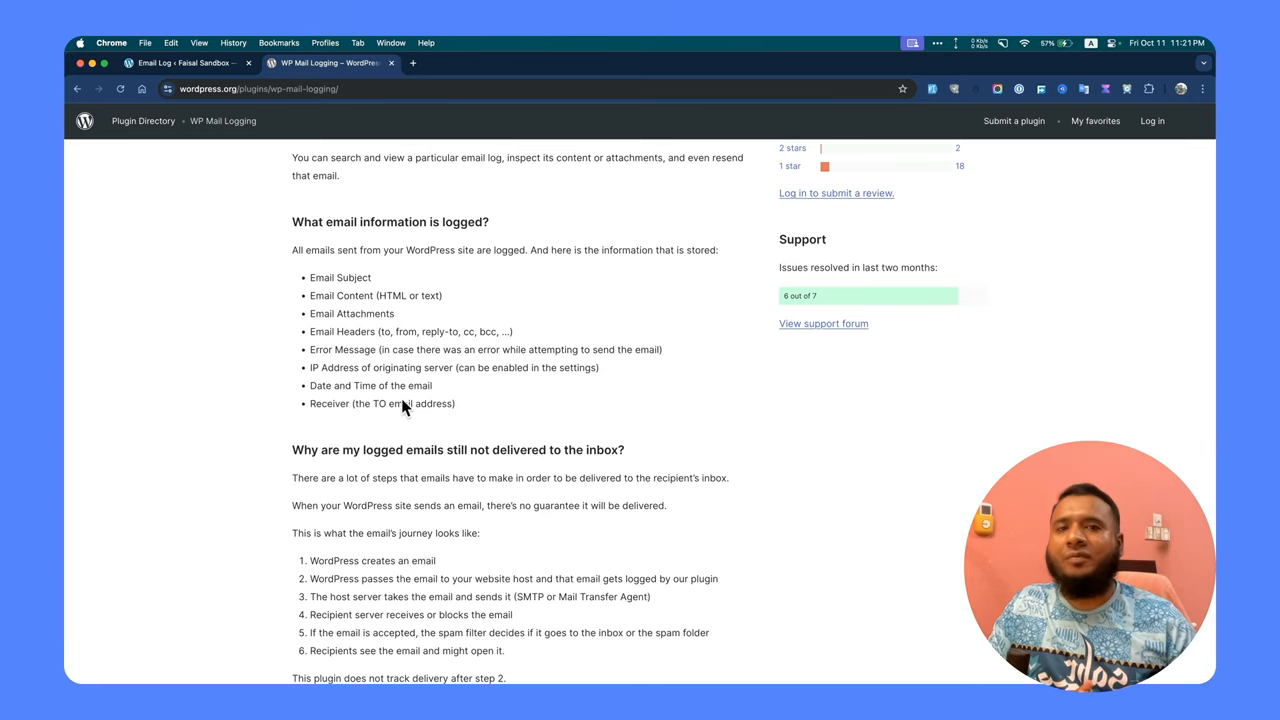
mouse_move(340, 332)
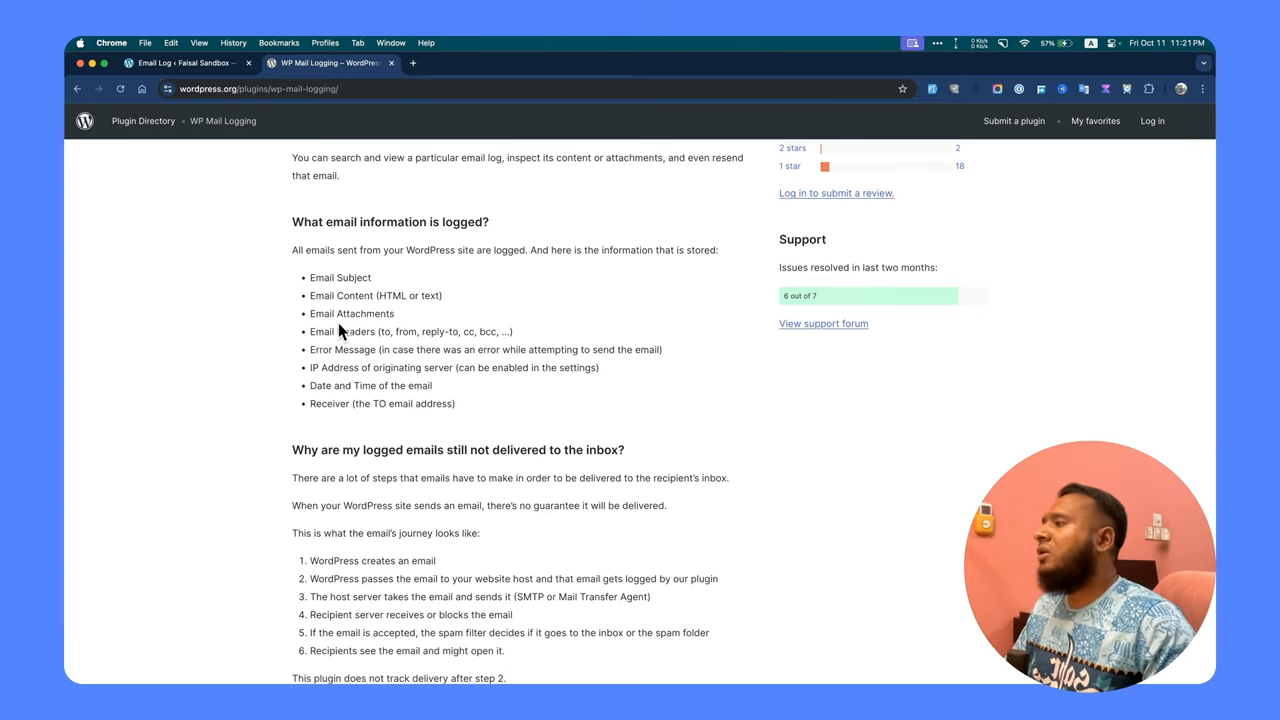
mouse_move(378, 384)
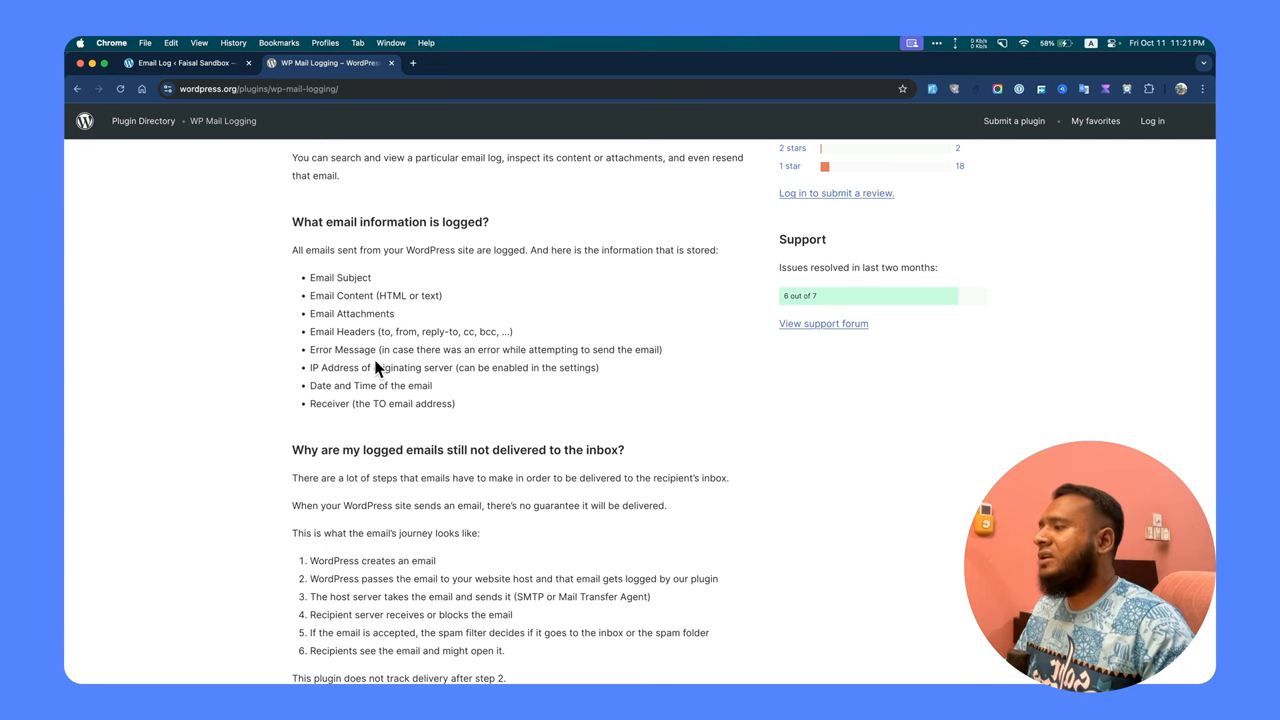
scroll("down", 3)
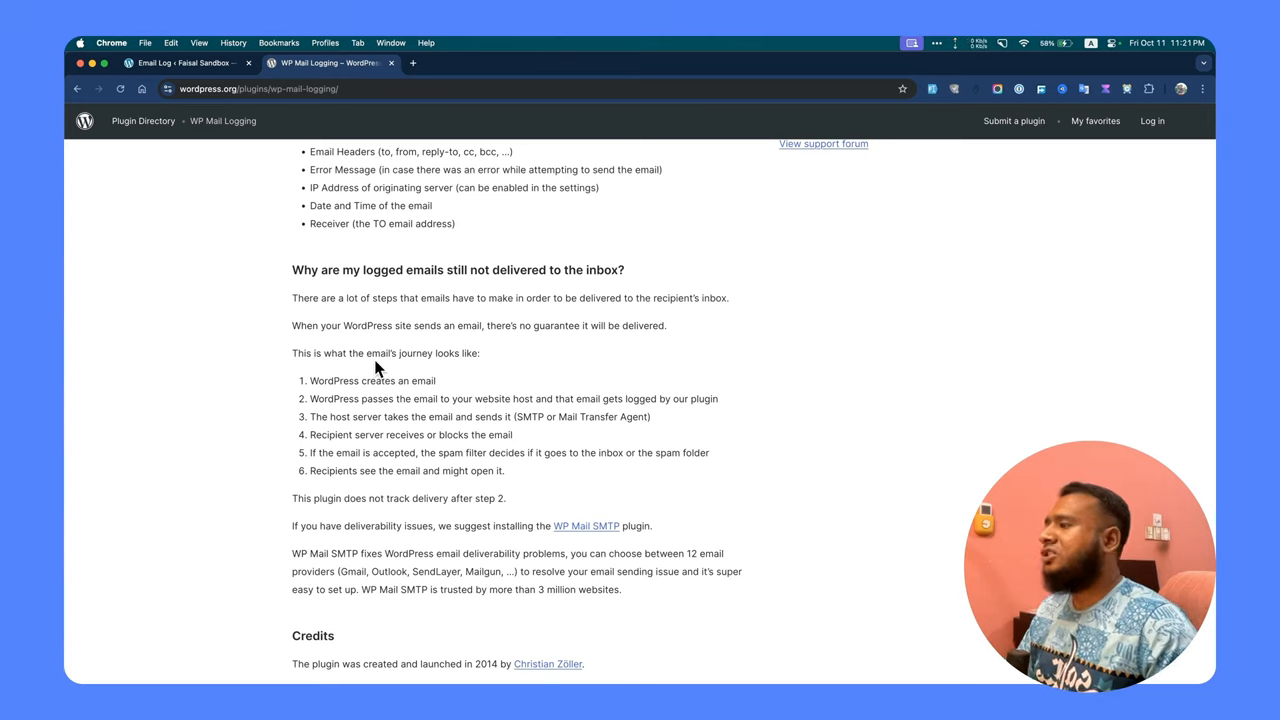
mouse_move(345, 158)
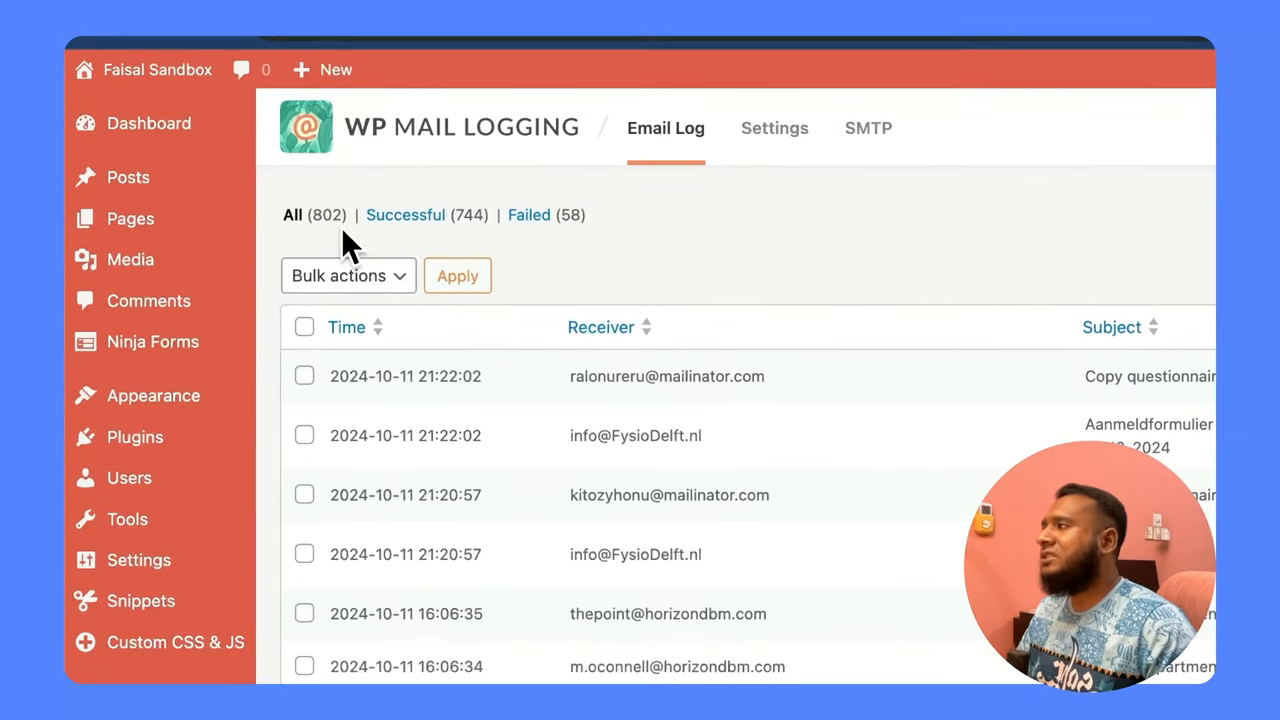
mouse_move(890, 450)
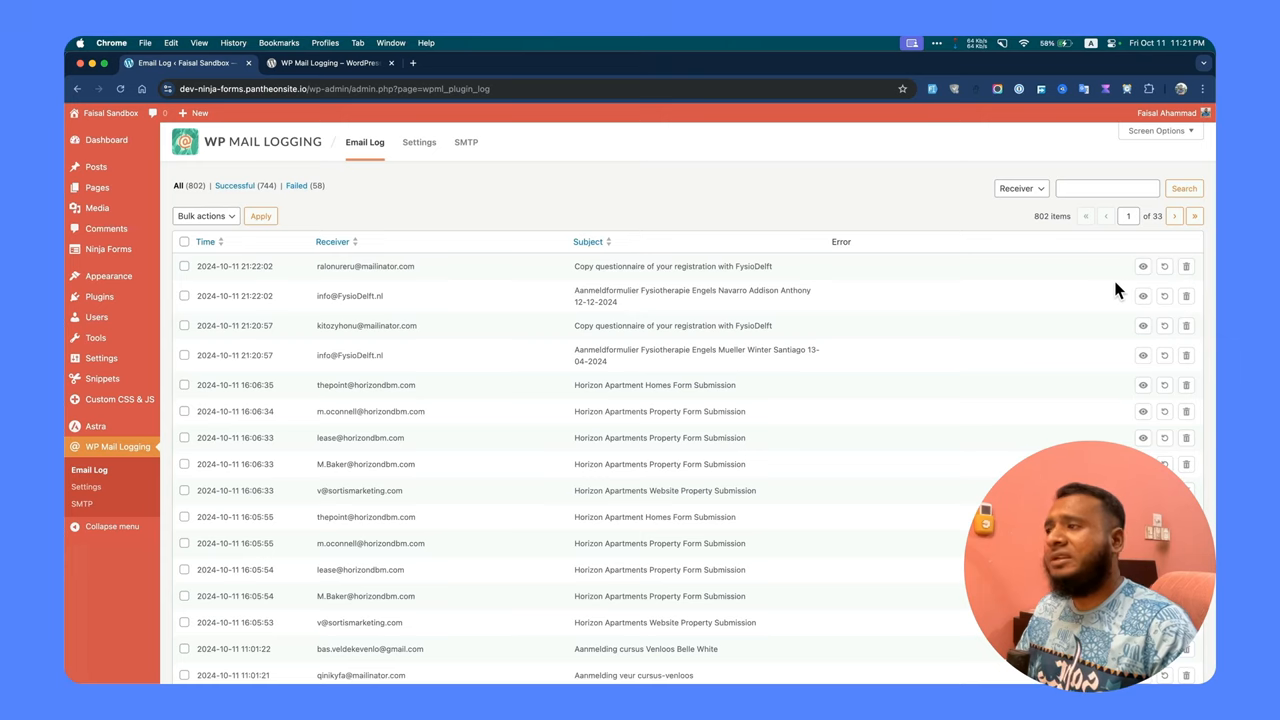
mouse_move(788, 388)
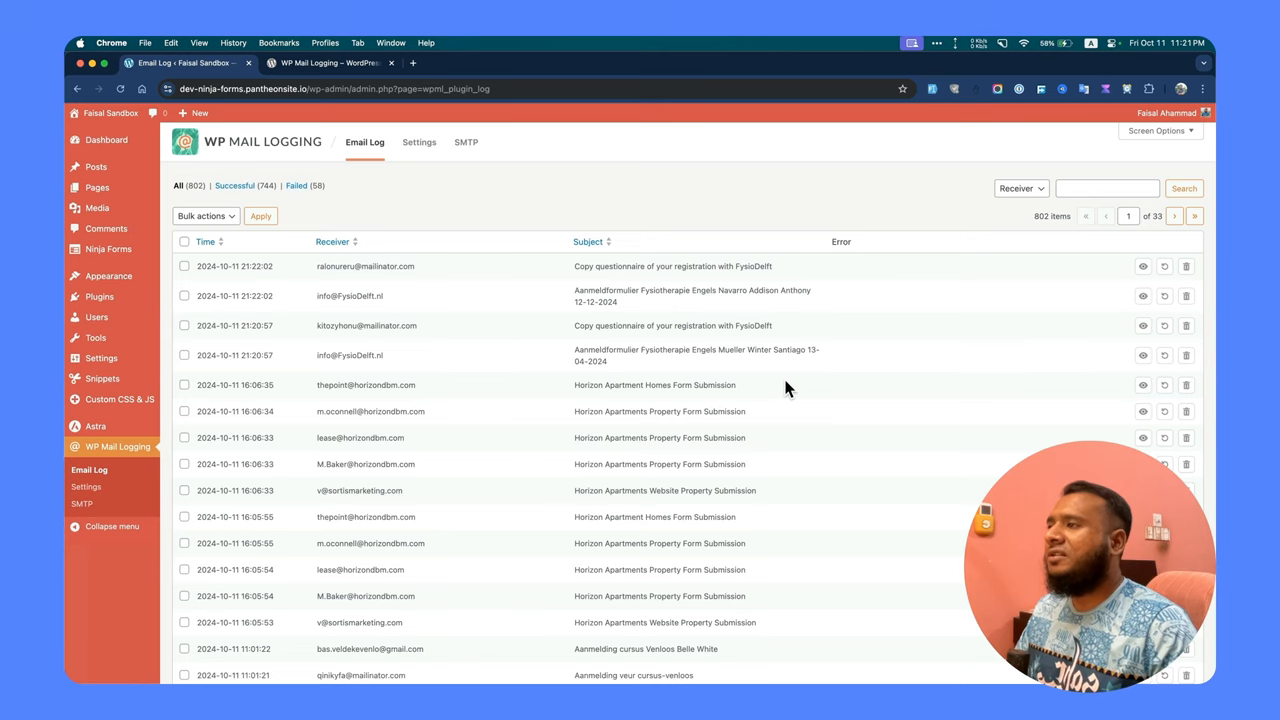
mouse_move(1063, 286)
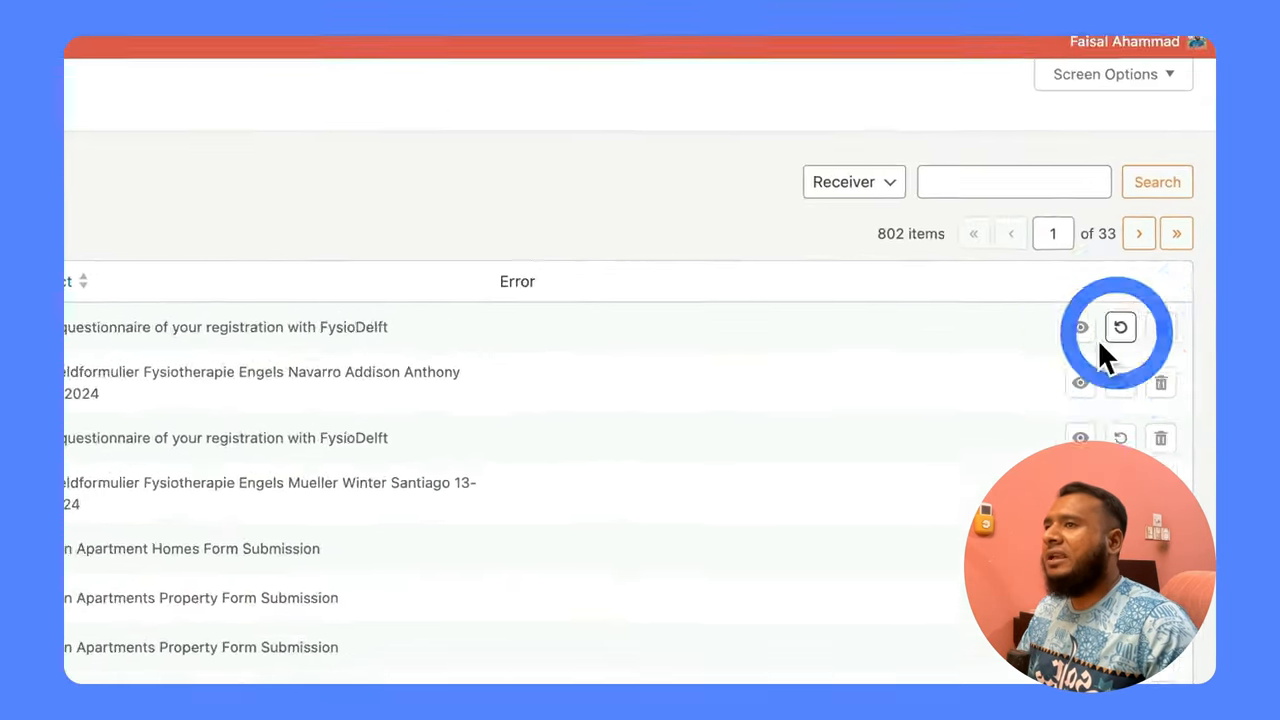
left_click(1120, 327)
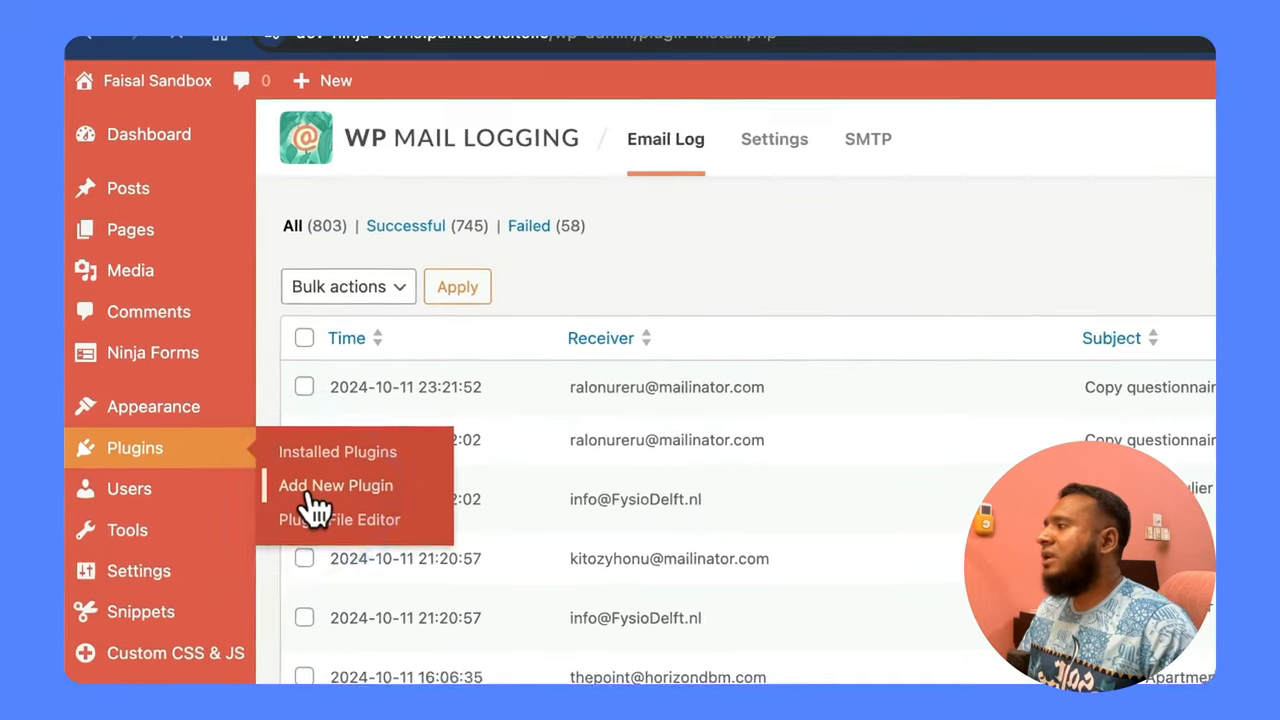
left_click(335, 485)
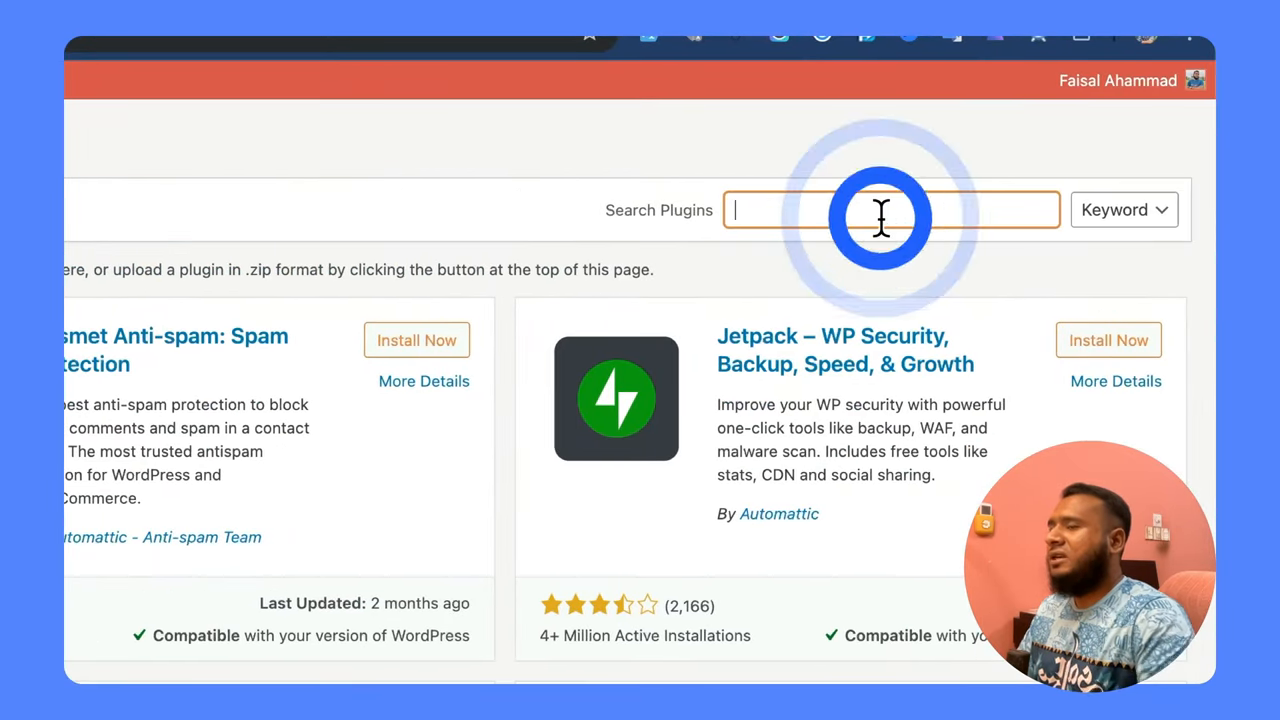
type("wp mail logg")
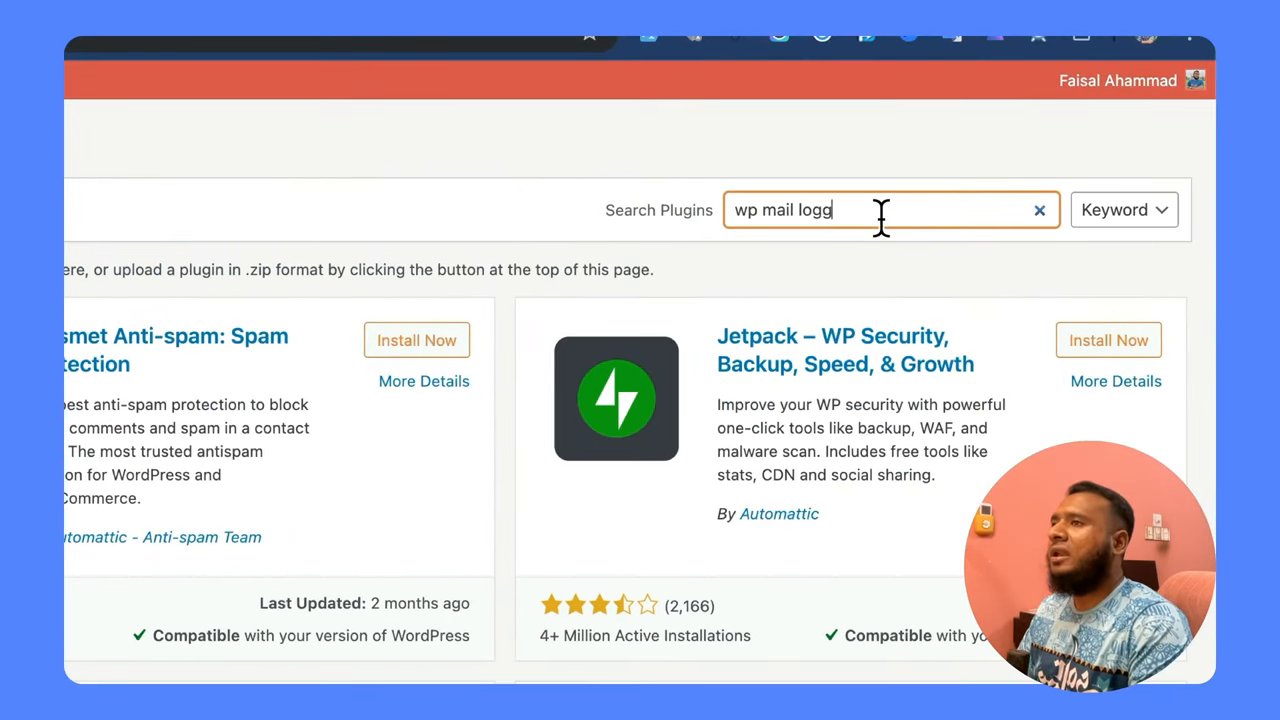
type("ing")
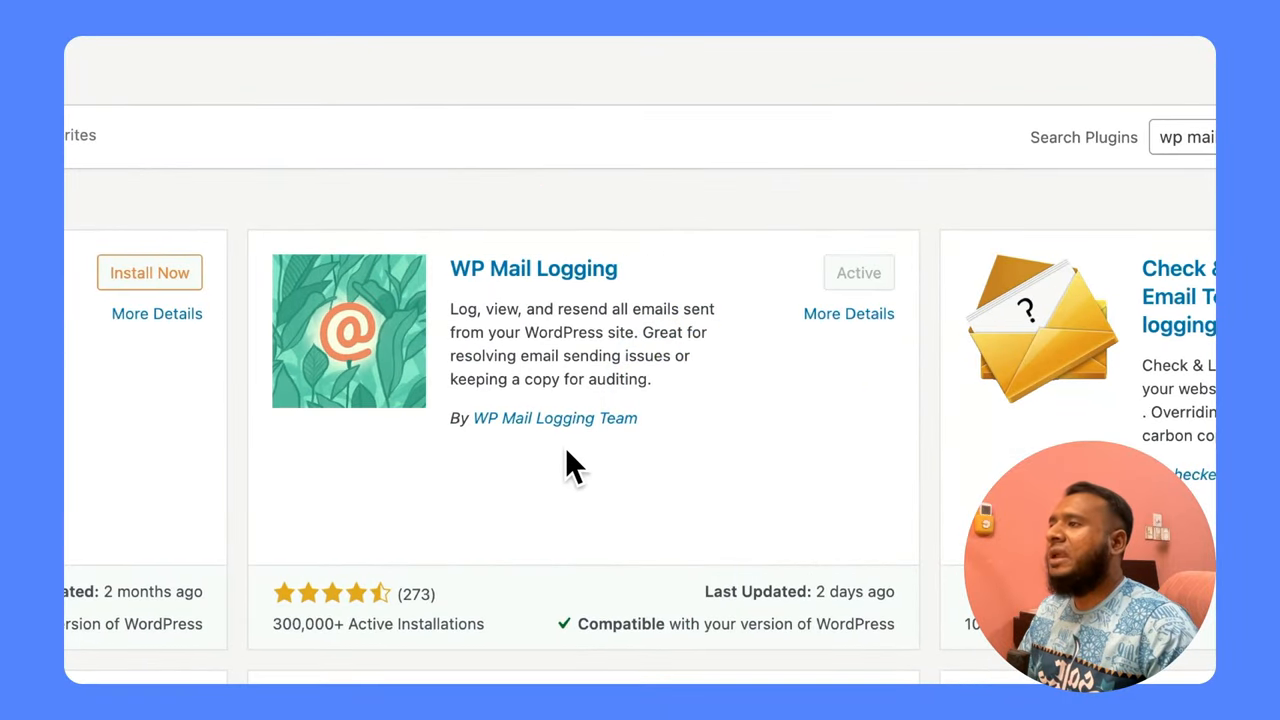
mouse_move(843, 290)
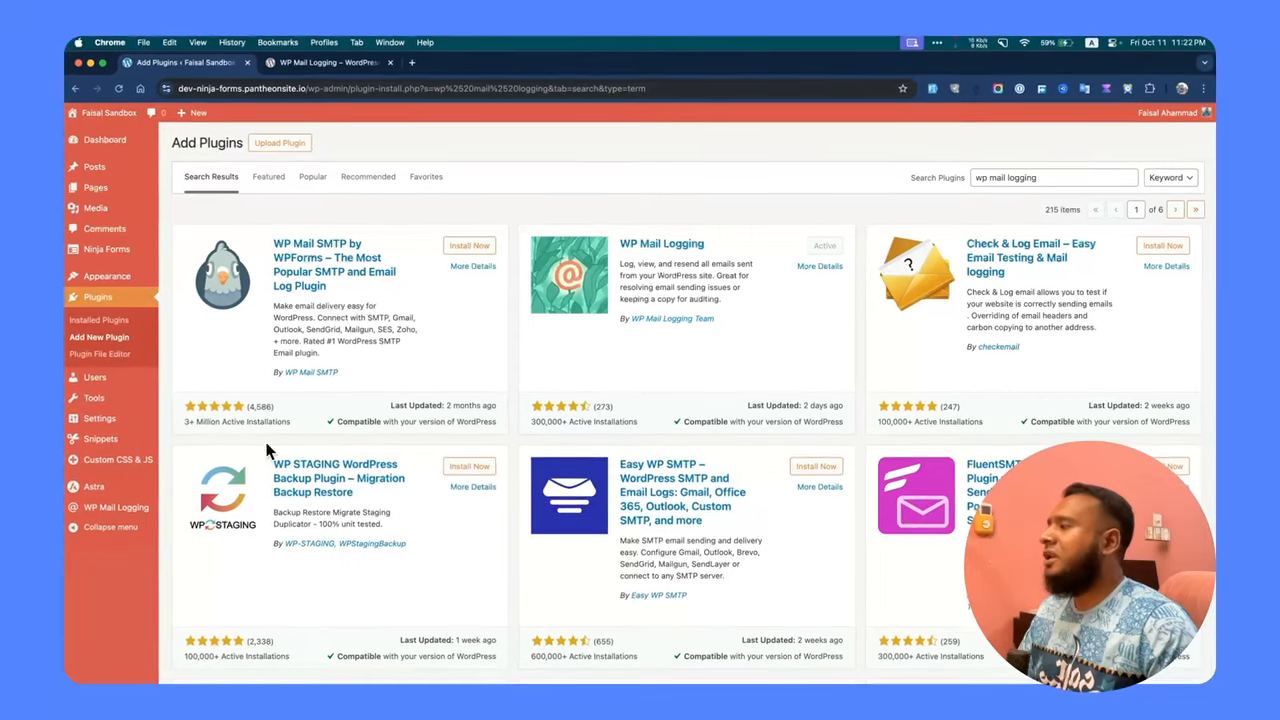
mouse_move(116, 507)
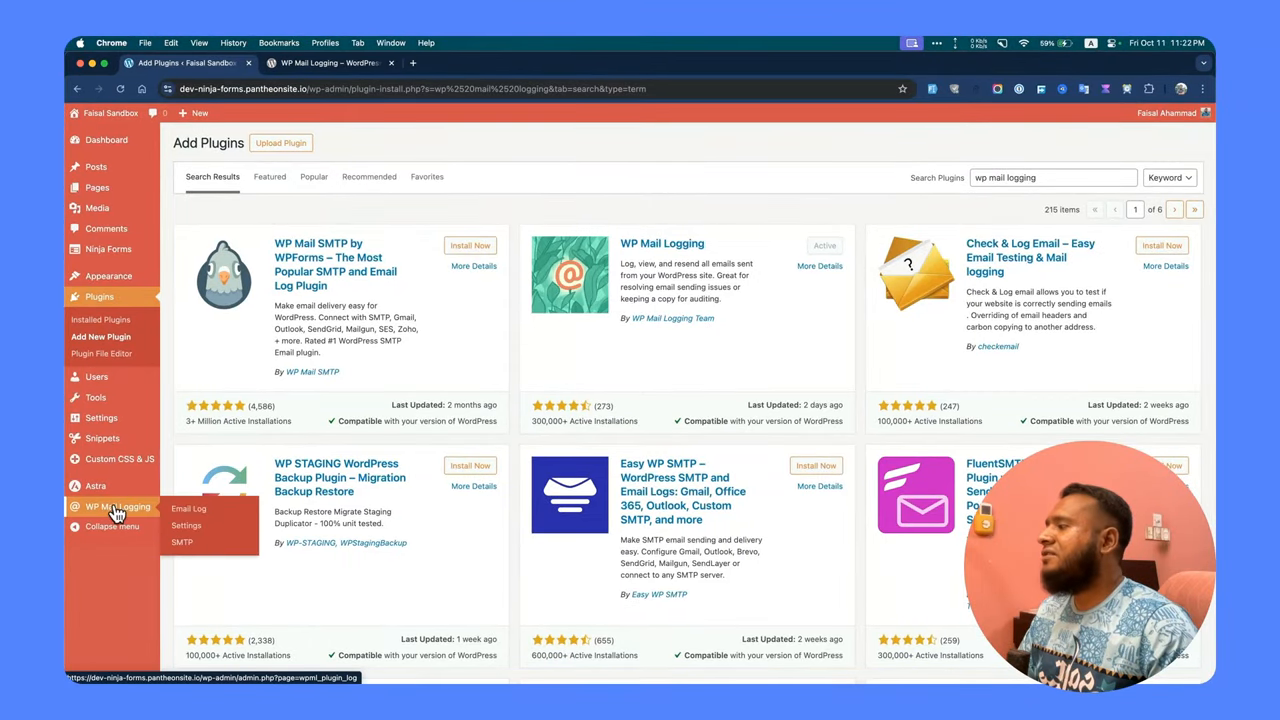
left_click(118, 507)
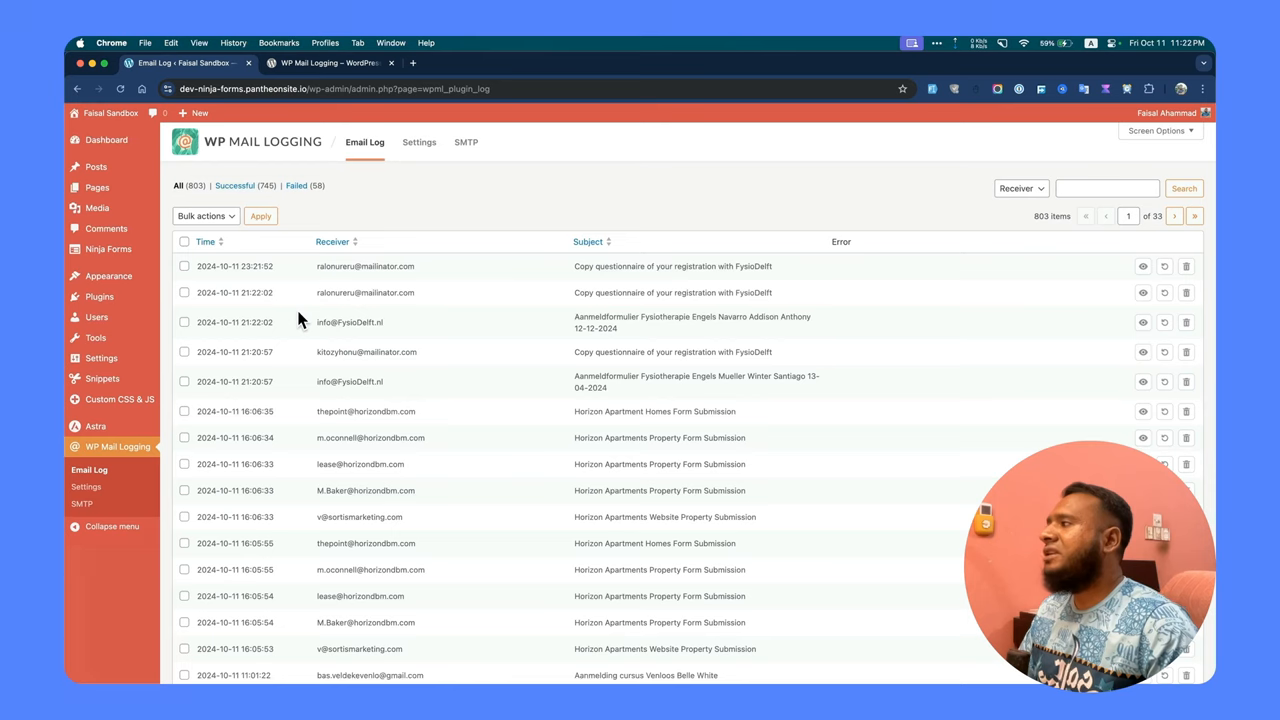
mouse_move(137, 186)
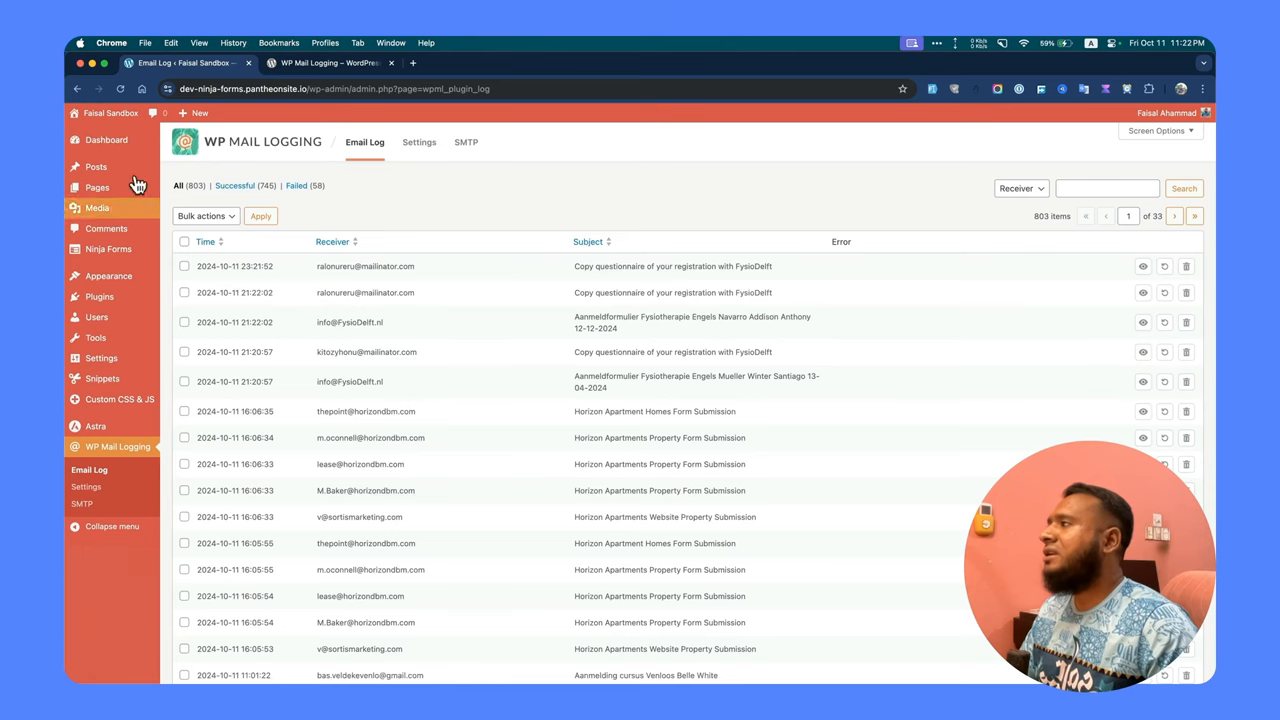
left_click(330, 63)
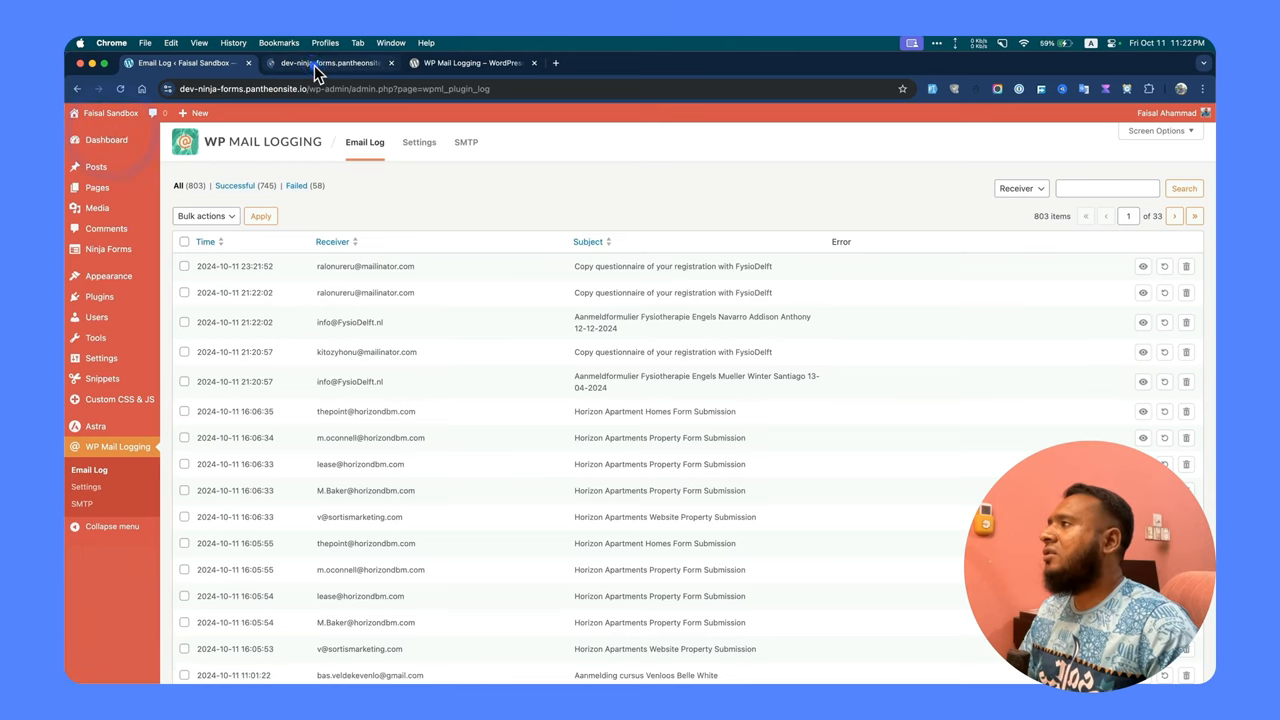
left_click(330, 63)
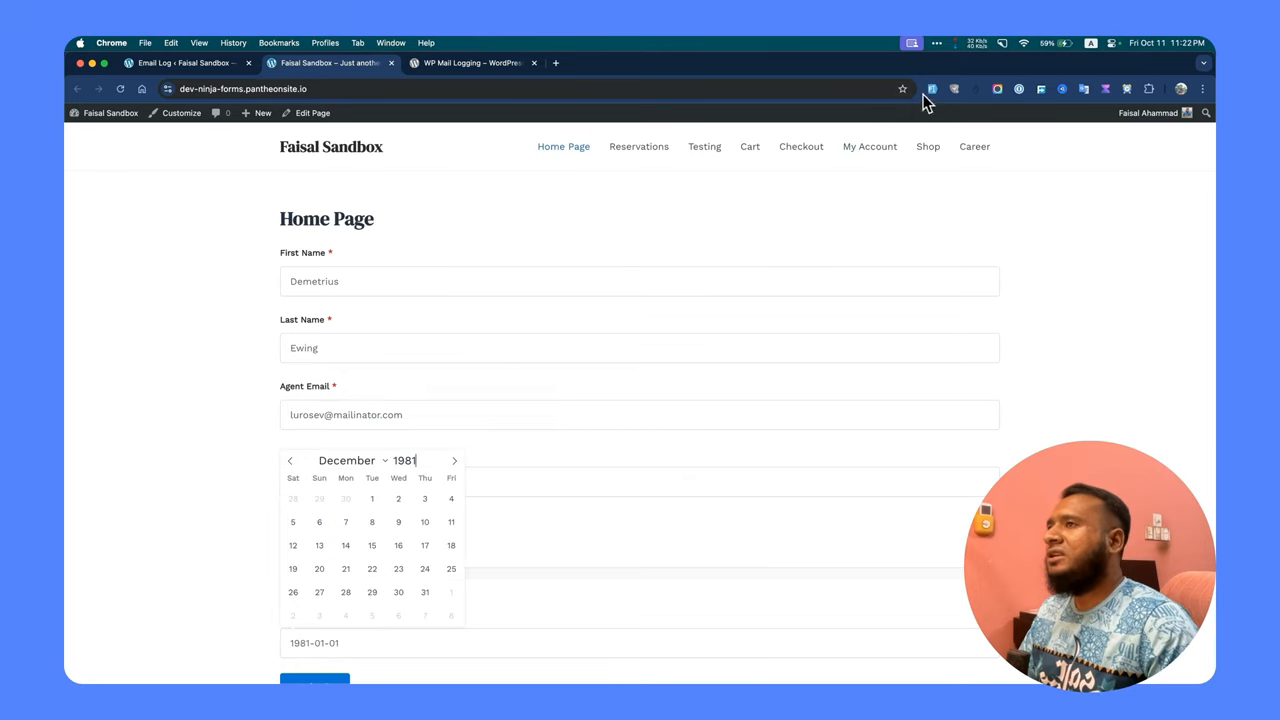
mouse_move(496, 415)
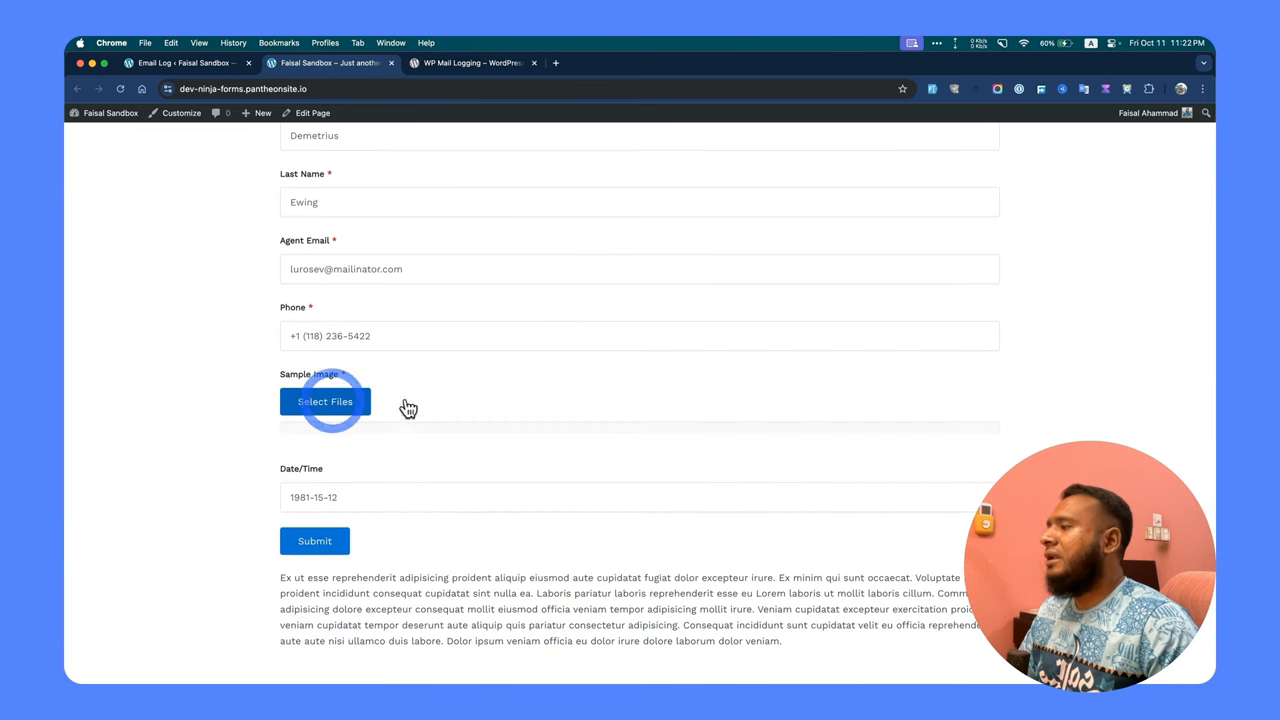
left_click(324, 401)
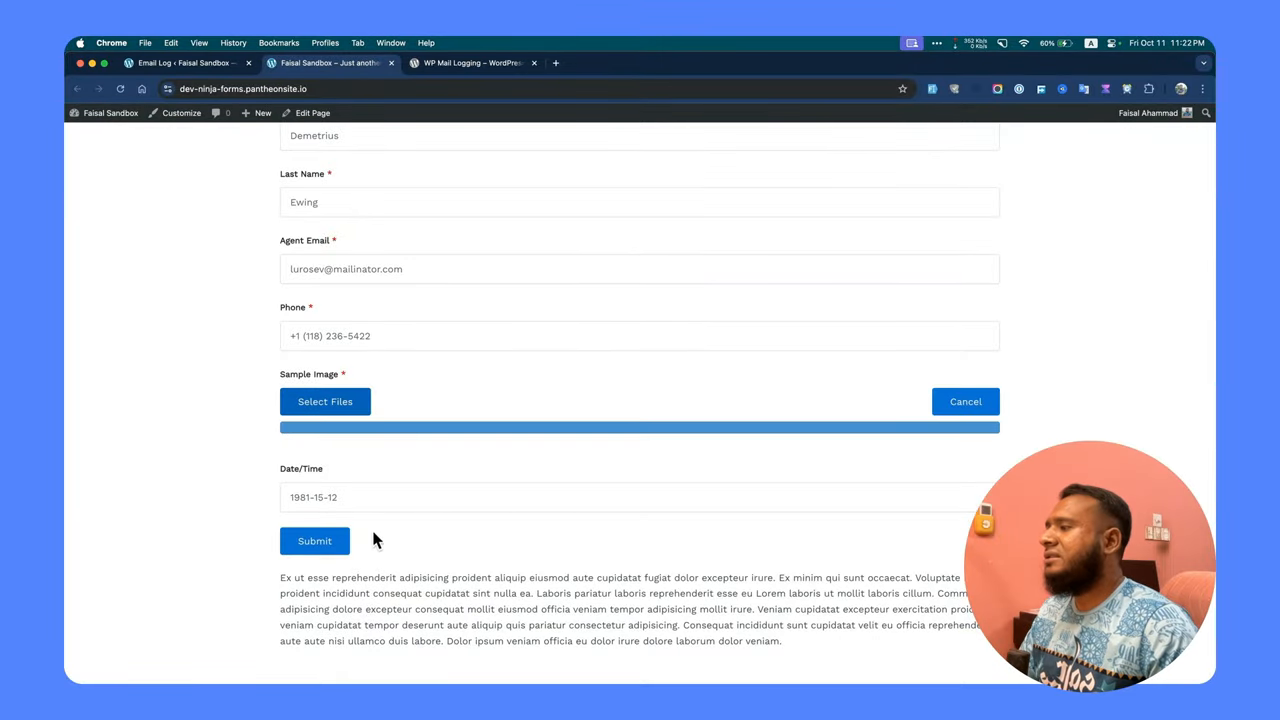
left_click(314, 540)
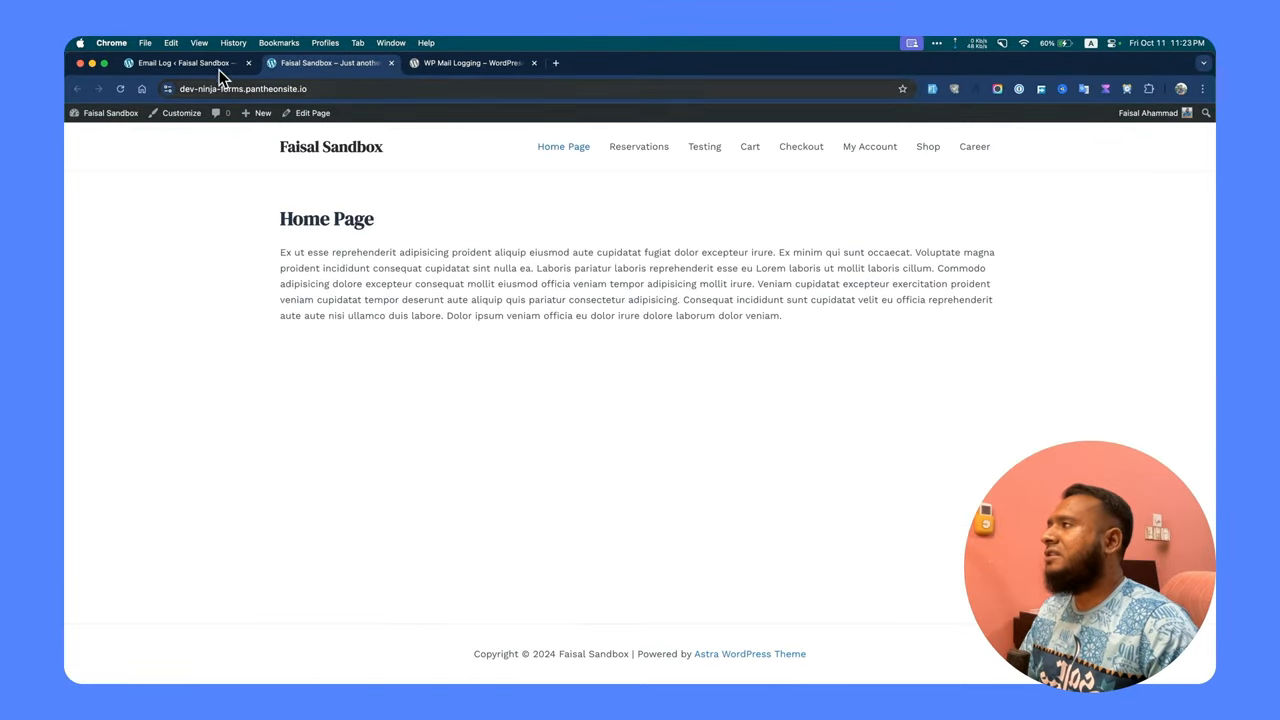
View the newest Ninja Forms Submission All email as raw, HTML and JSON, then close it.
left_click(185, 63)
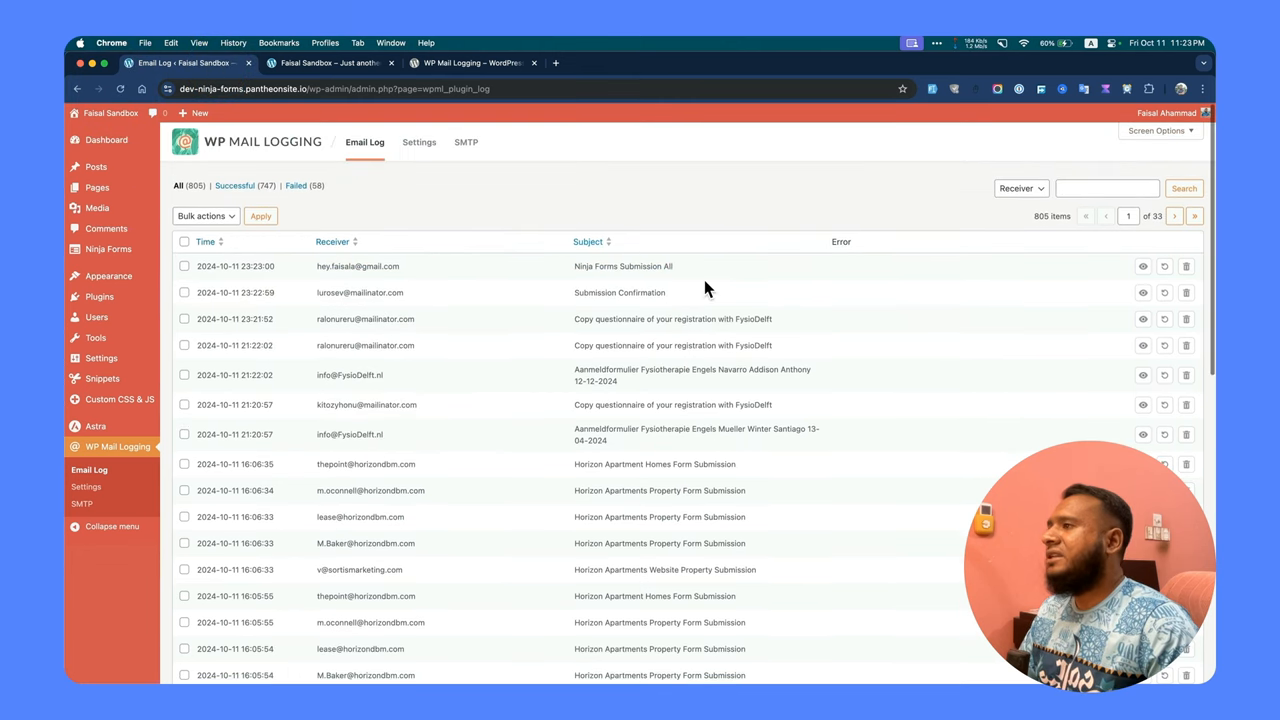
left_click(1143, 266)
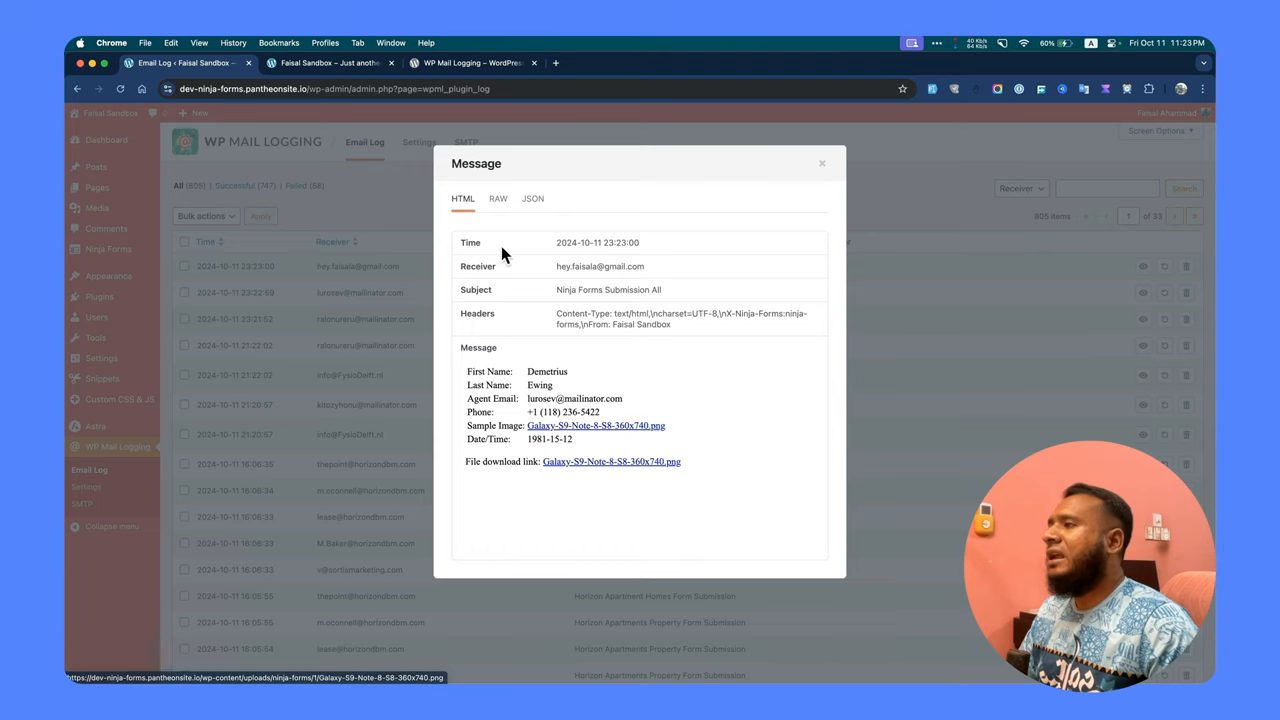
mouse_move(543, 285)
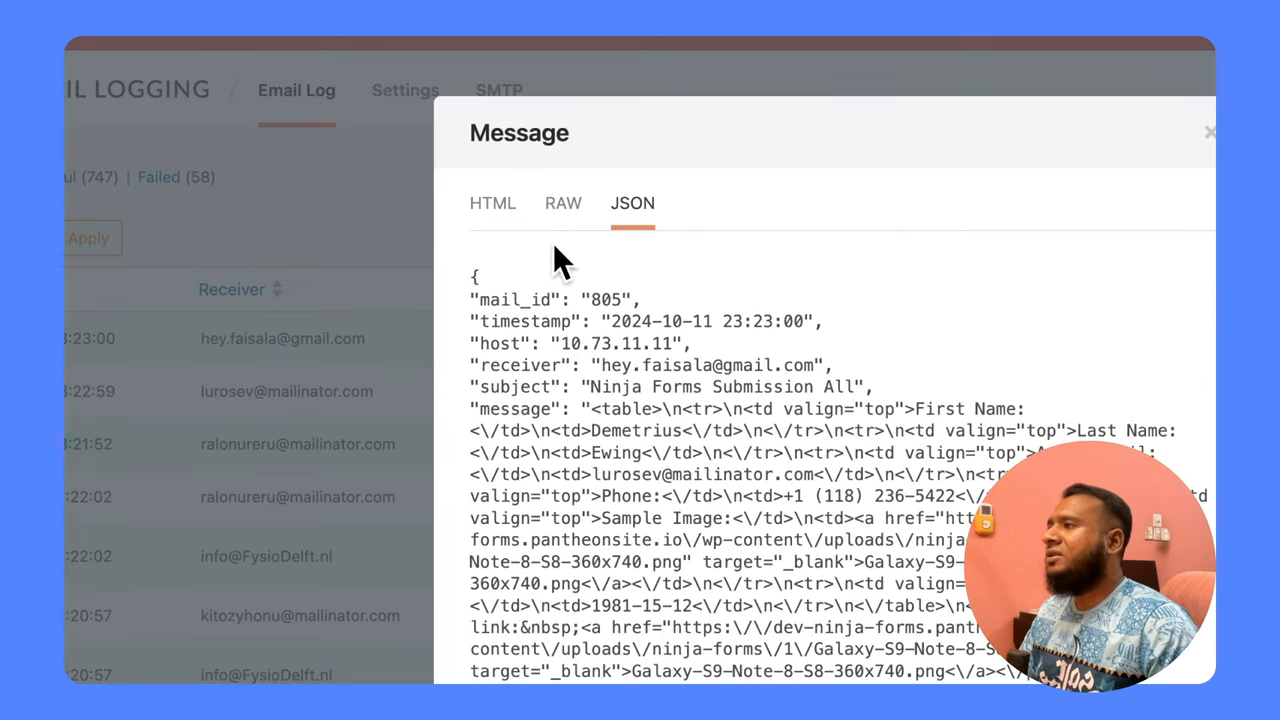
left_click(562, 203)
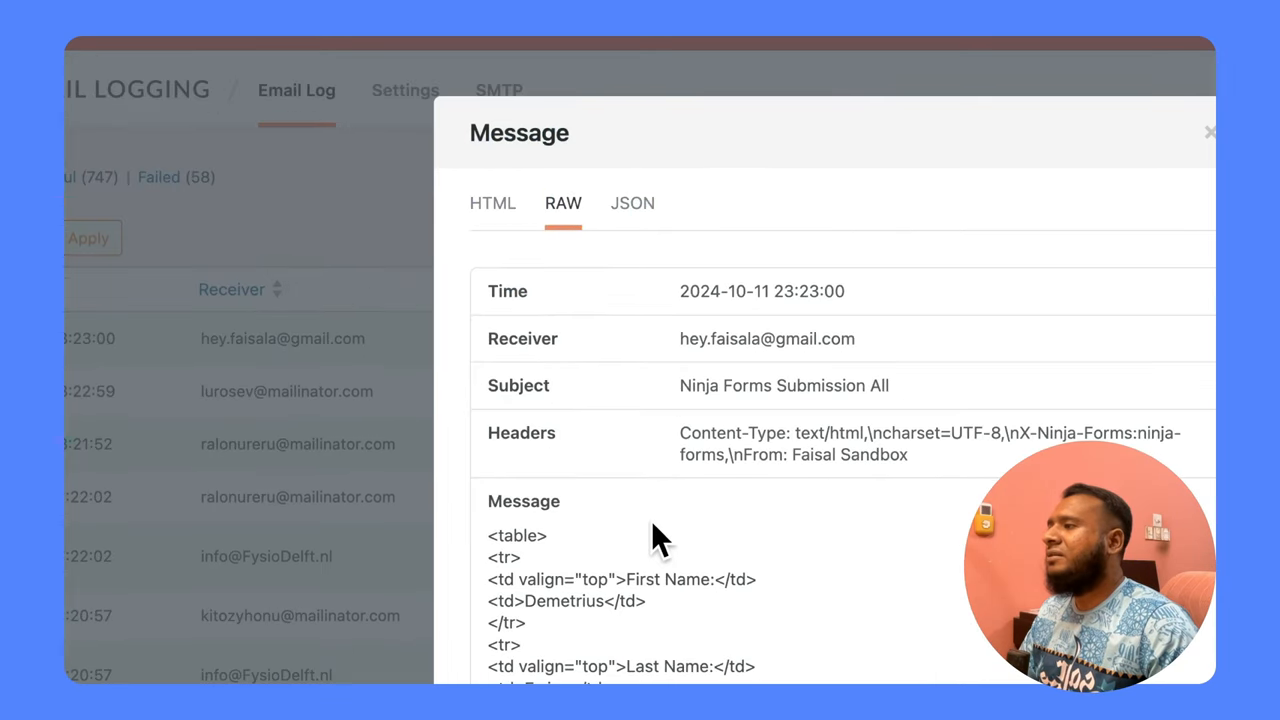
left_click(492, 203)
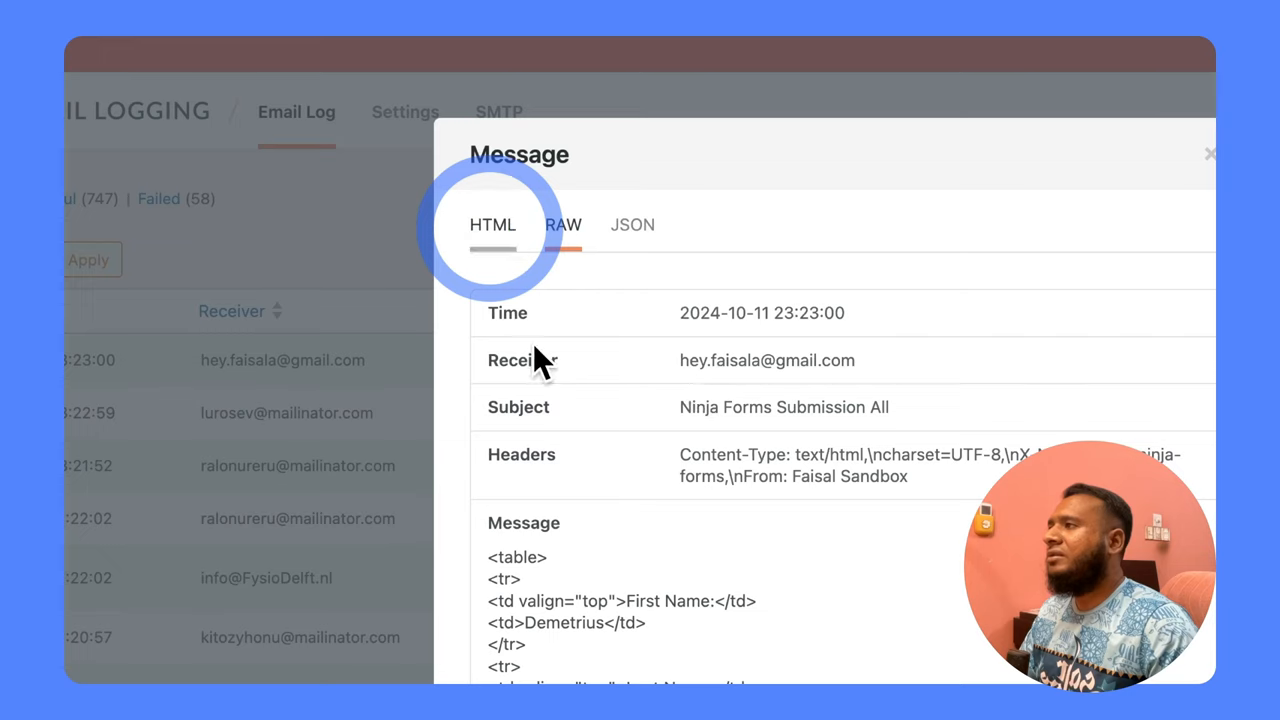
left_click(492, 224)
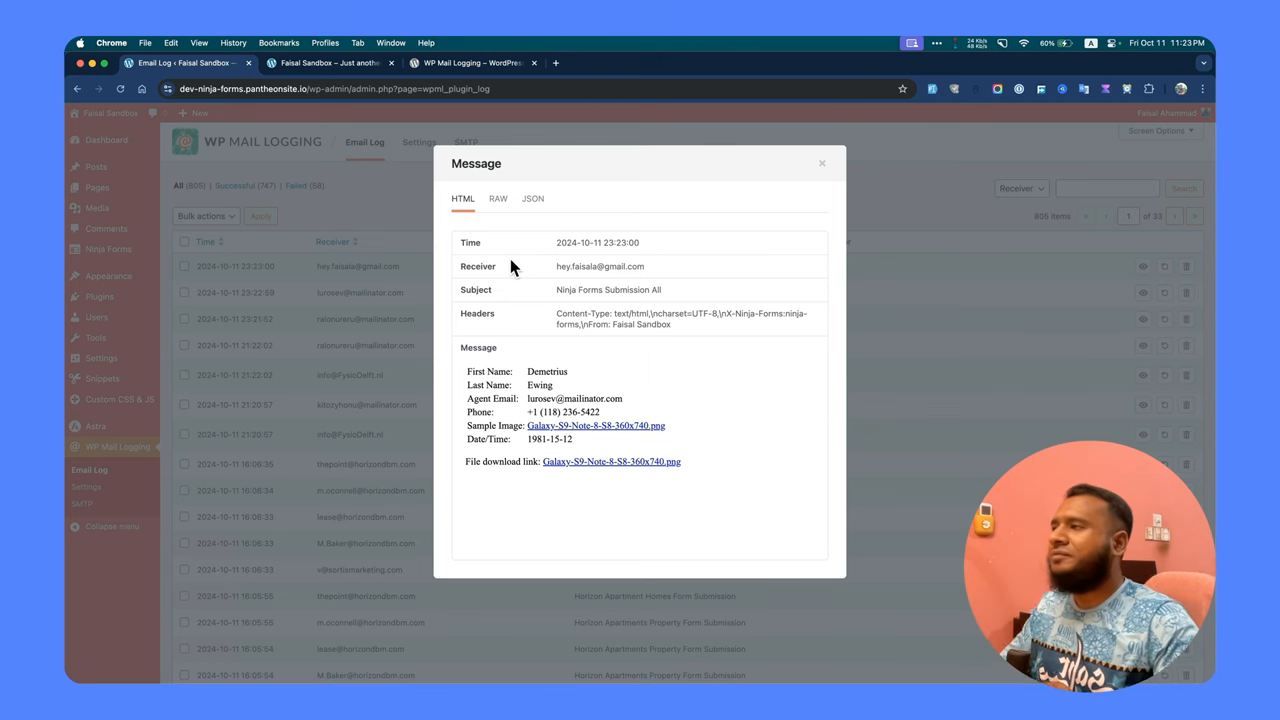
left_click(822, 162)
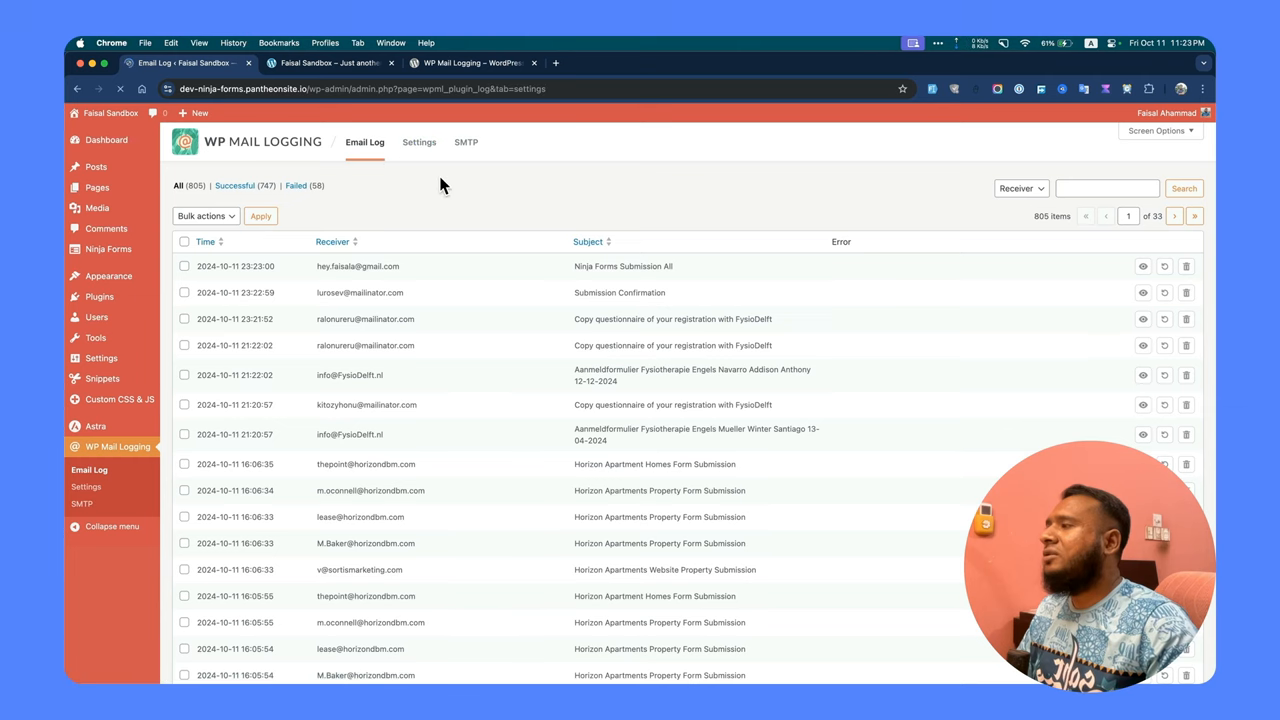
Review General Settings and Log Retention unchanged, then show the WP Mail SMTP promotion page.
left_click(419, 142)
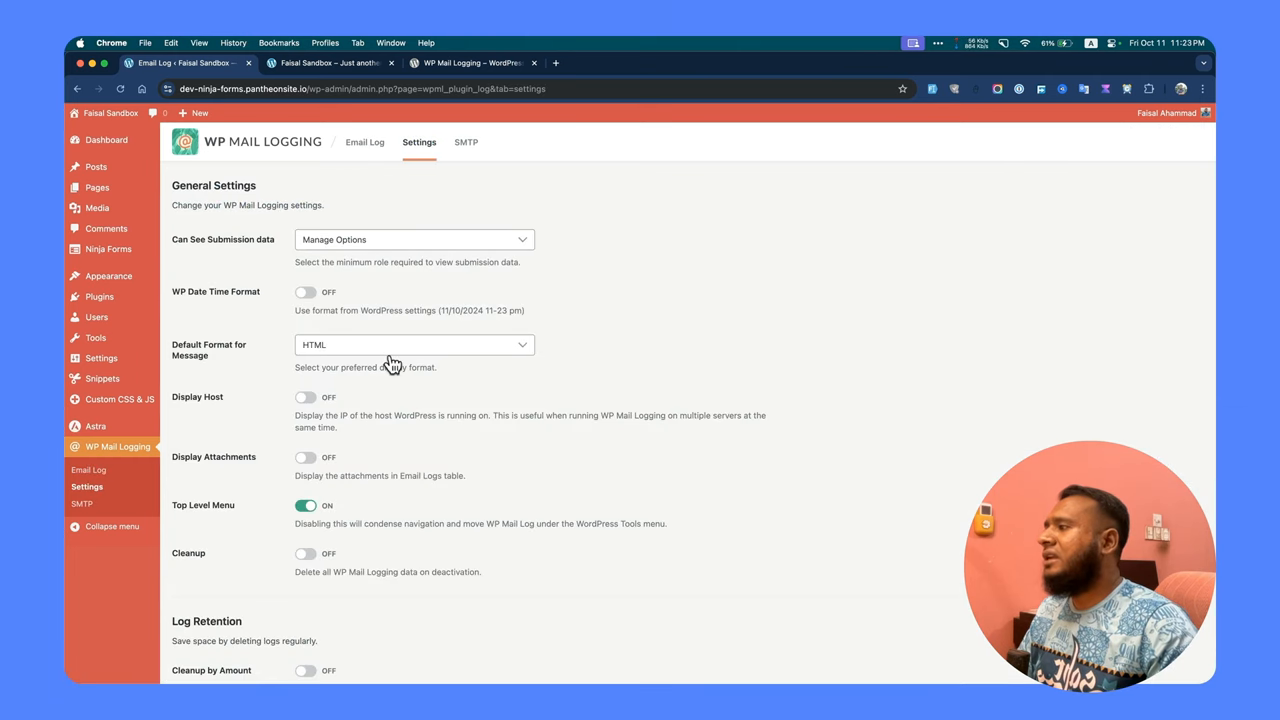
scroll("down", 3)
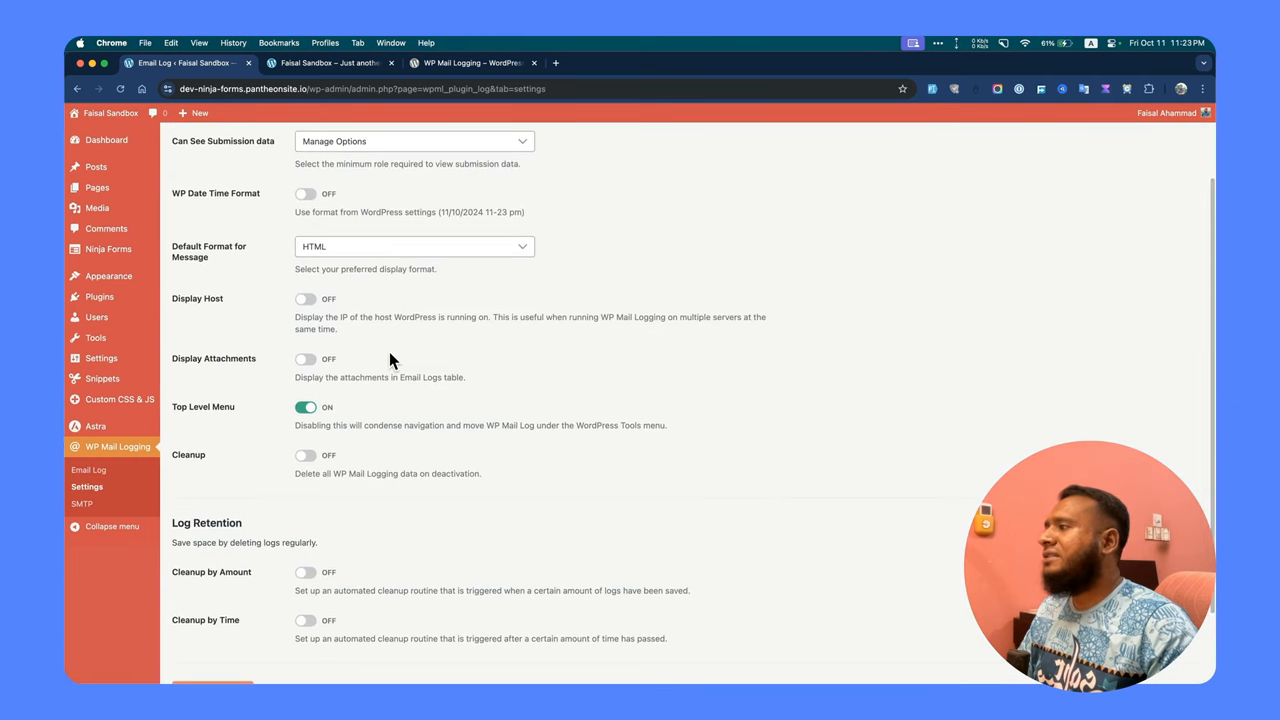
scroll("down", 3)
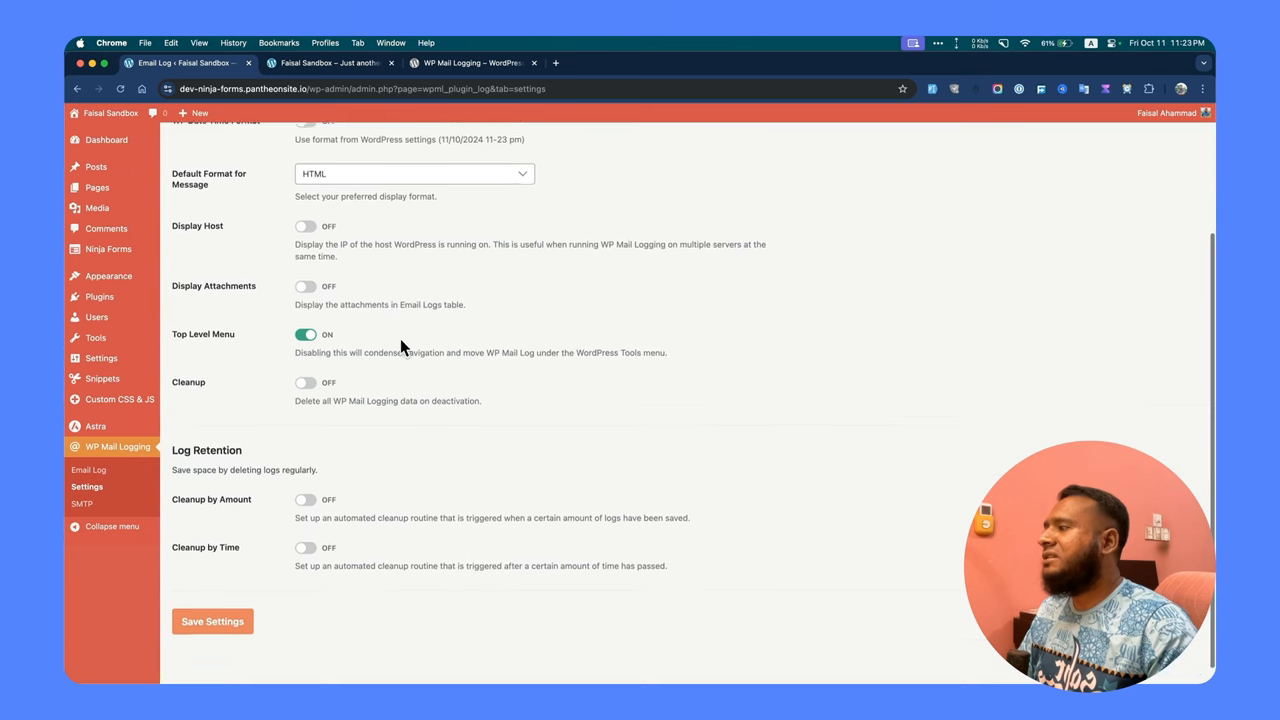
scroll("down", 3)
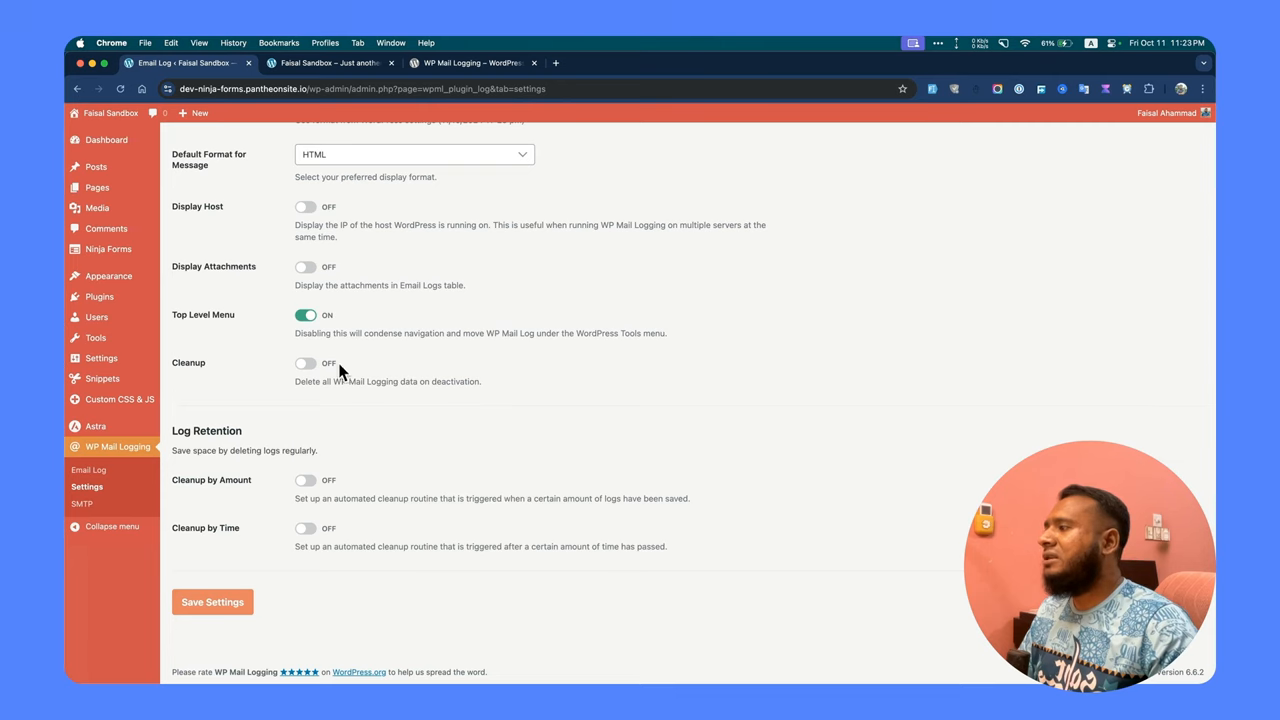
mouse_move(325, 477)
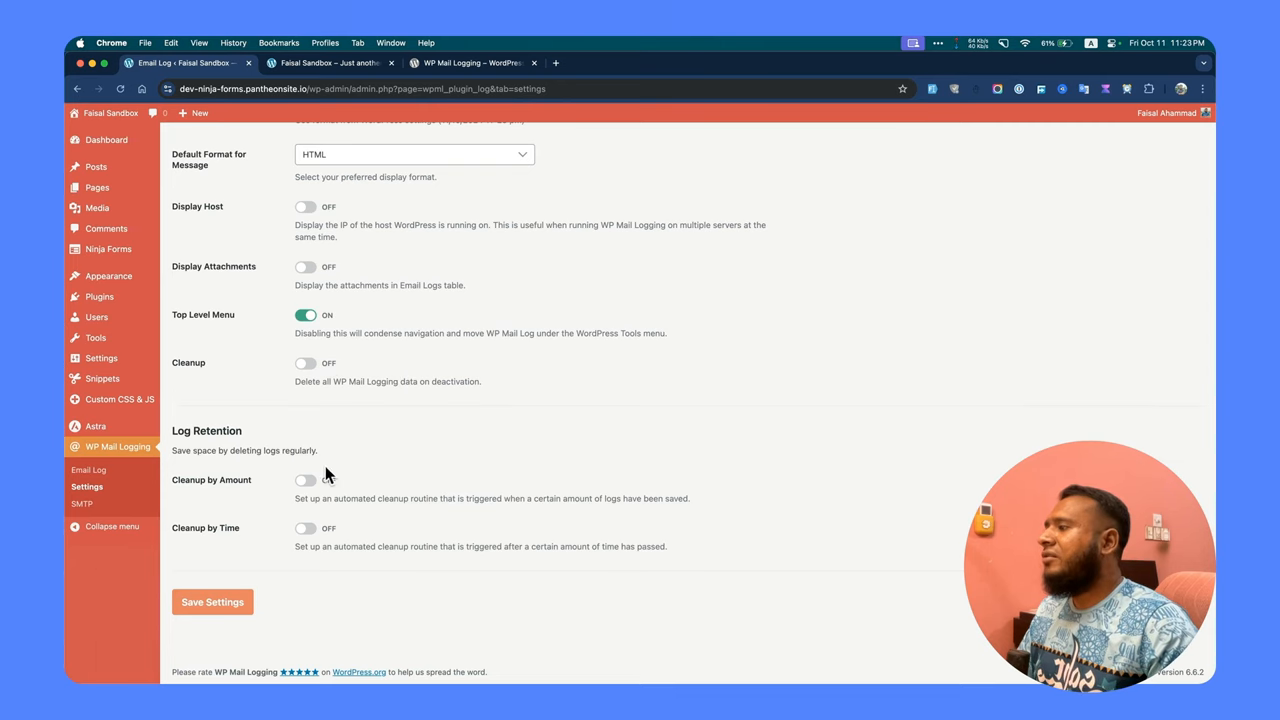
mouse_move(327, 485)
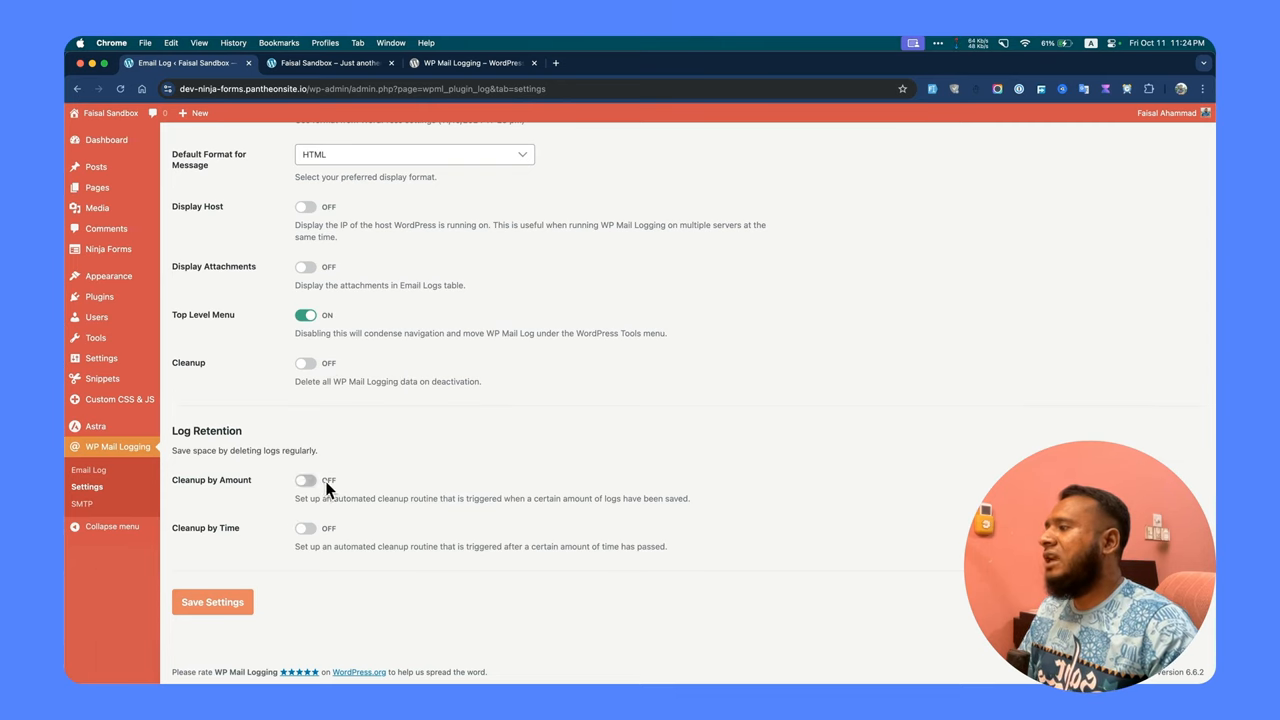
mouse_move(345, 485)
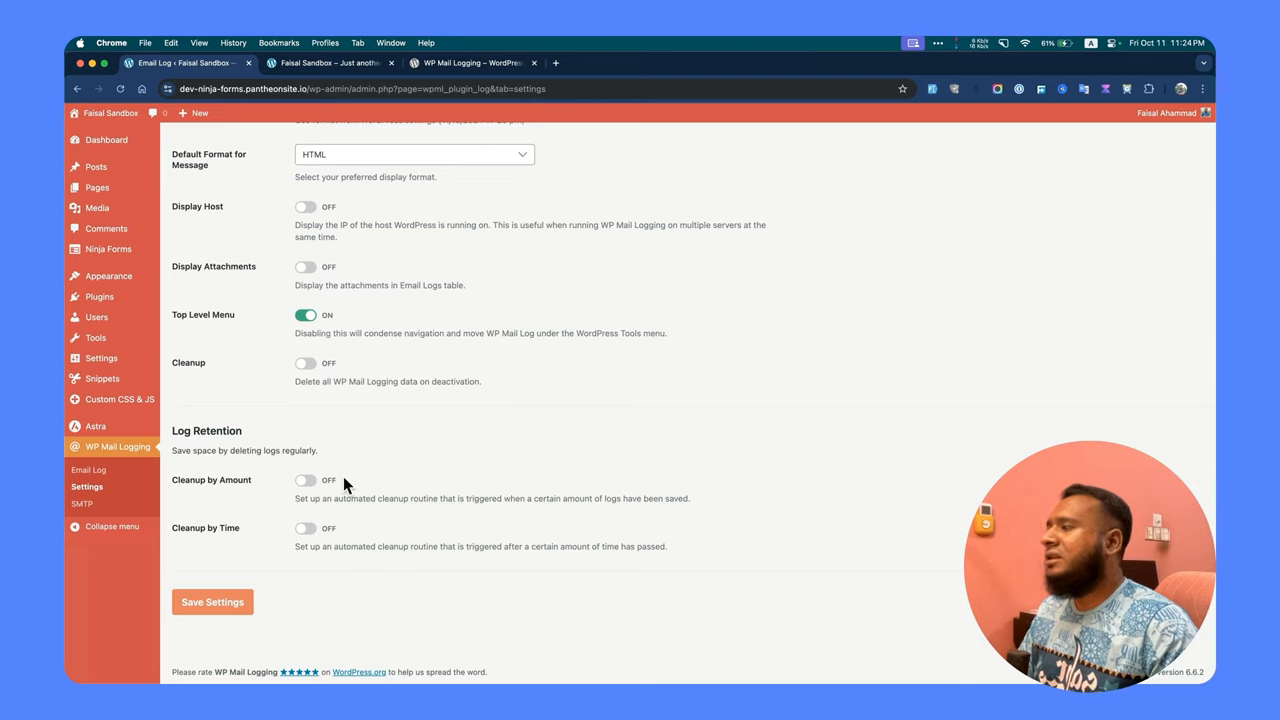
mouse_move(345, 490)
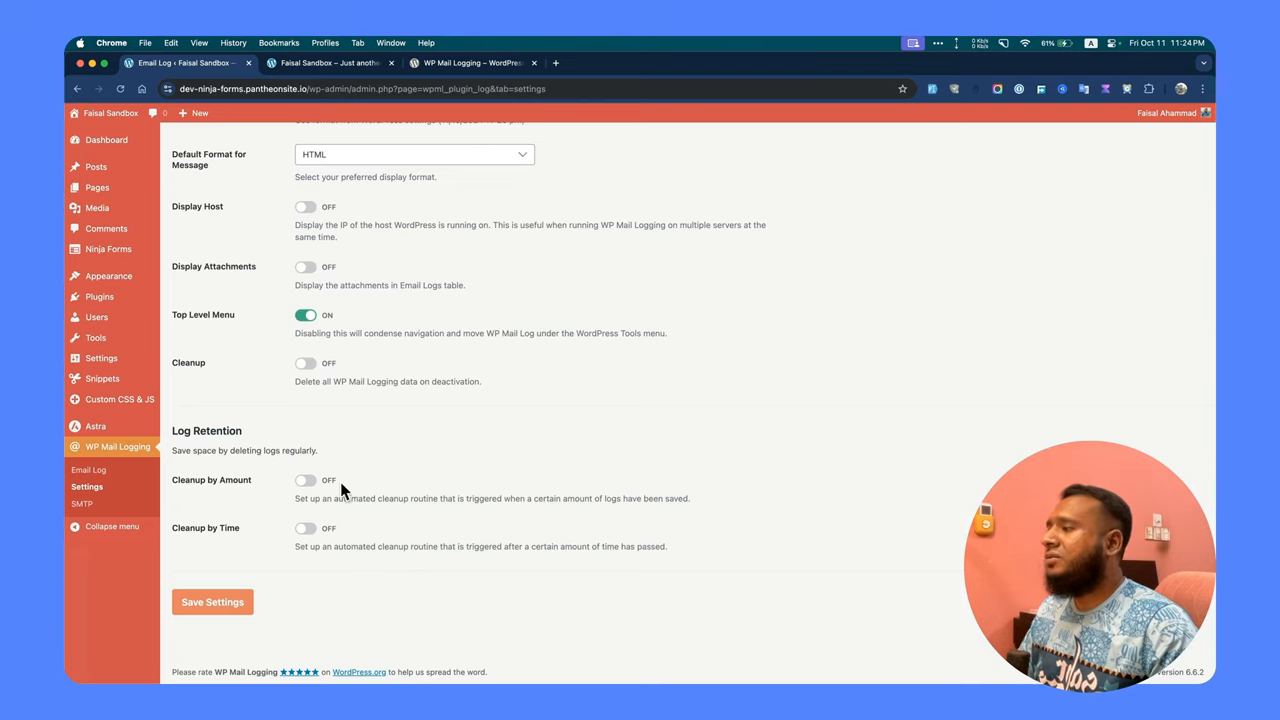
scroll("down", 3)
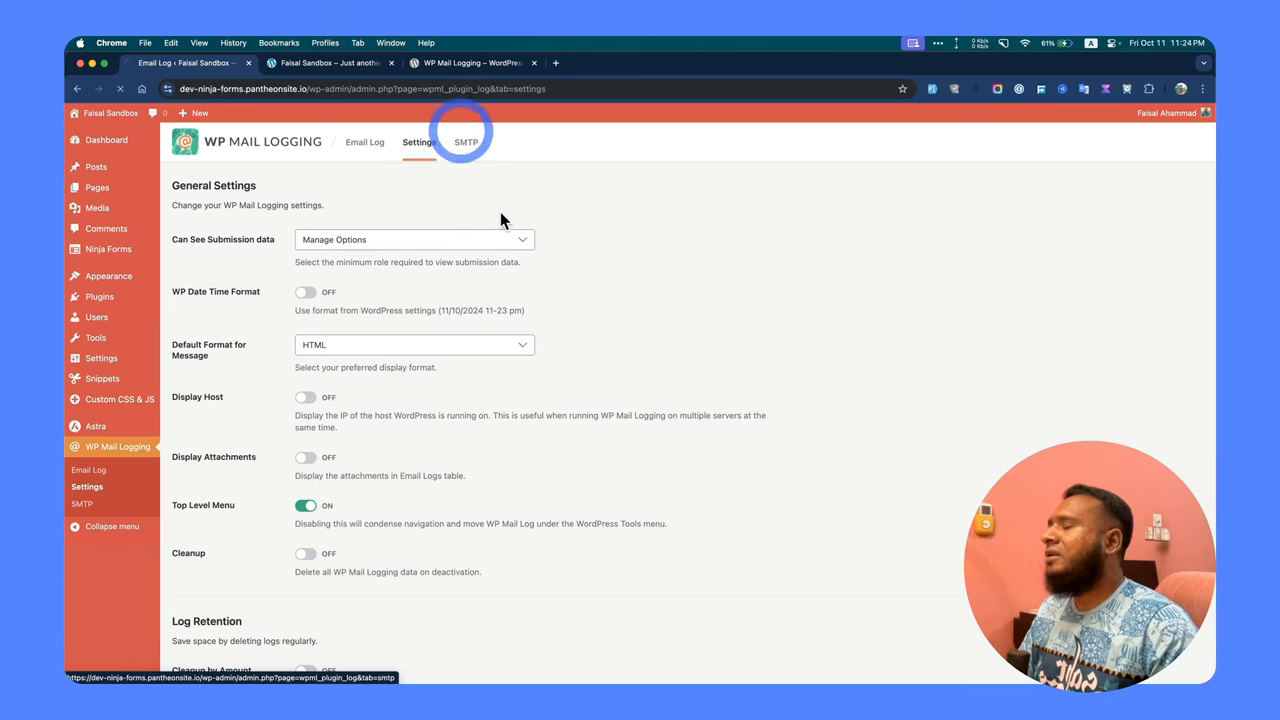
left_click(466, 142)
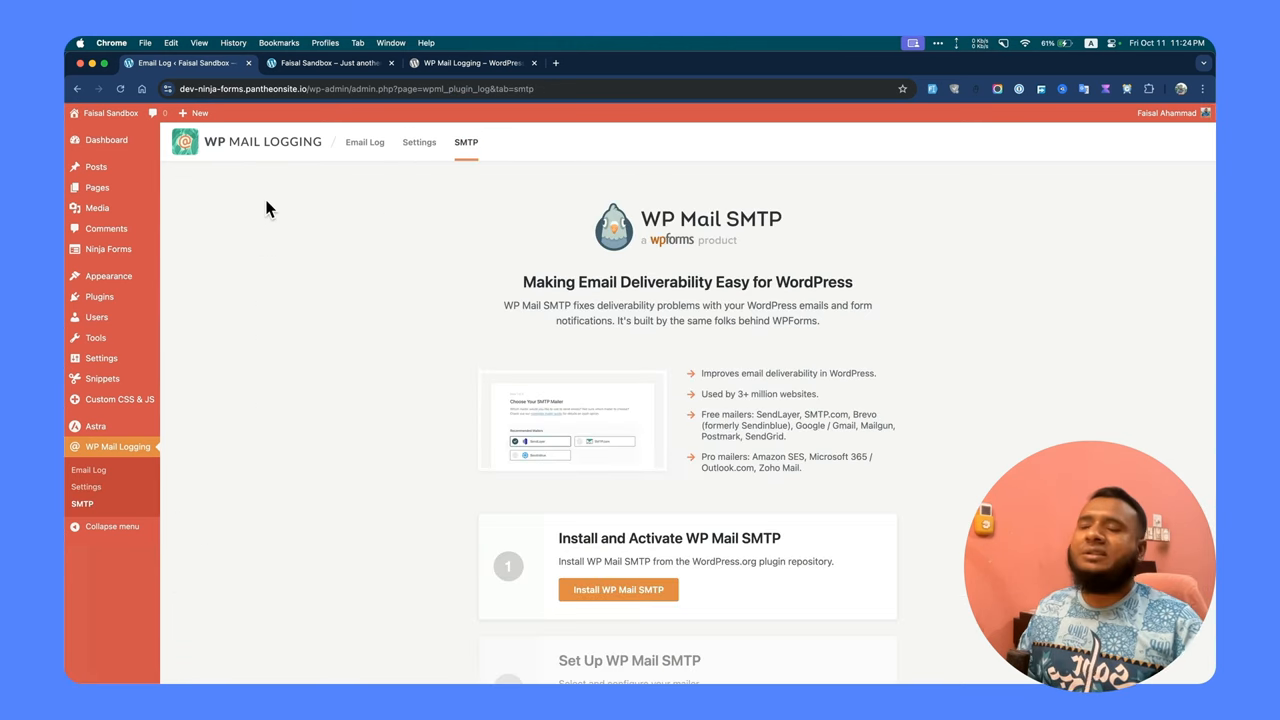